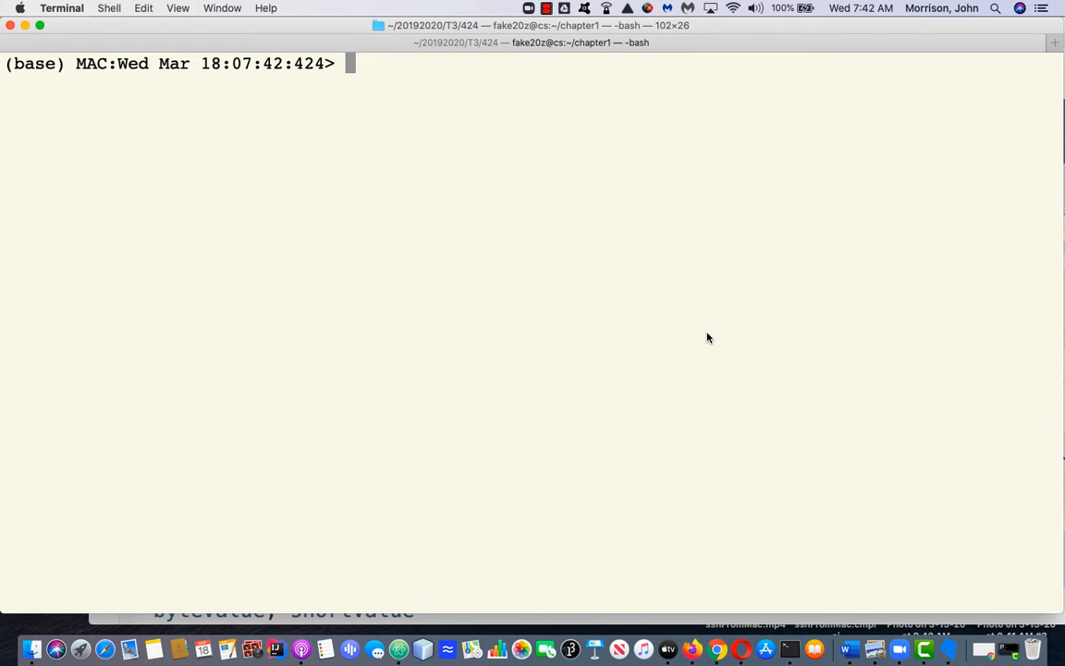
Launch an interactive jshell session from the bash prompt.
text(j)
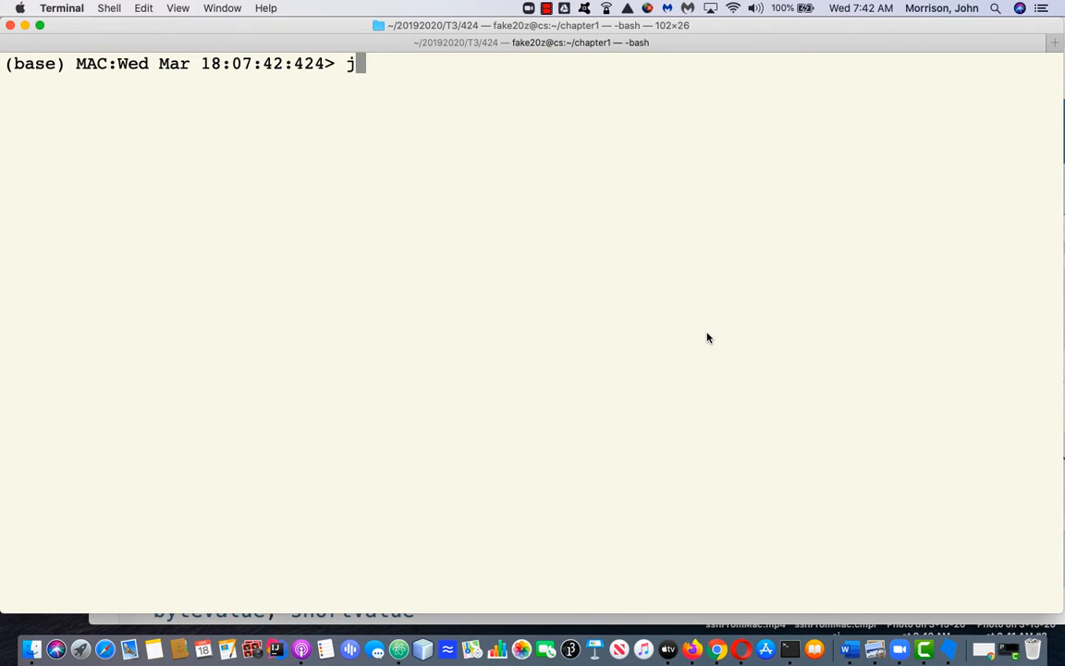
text(shell)
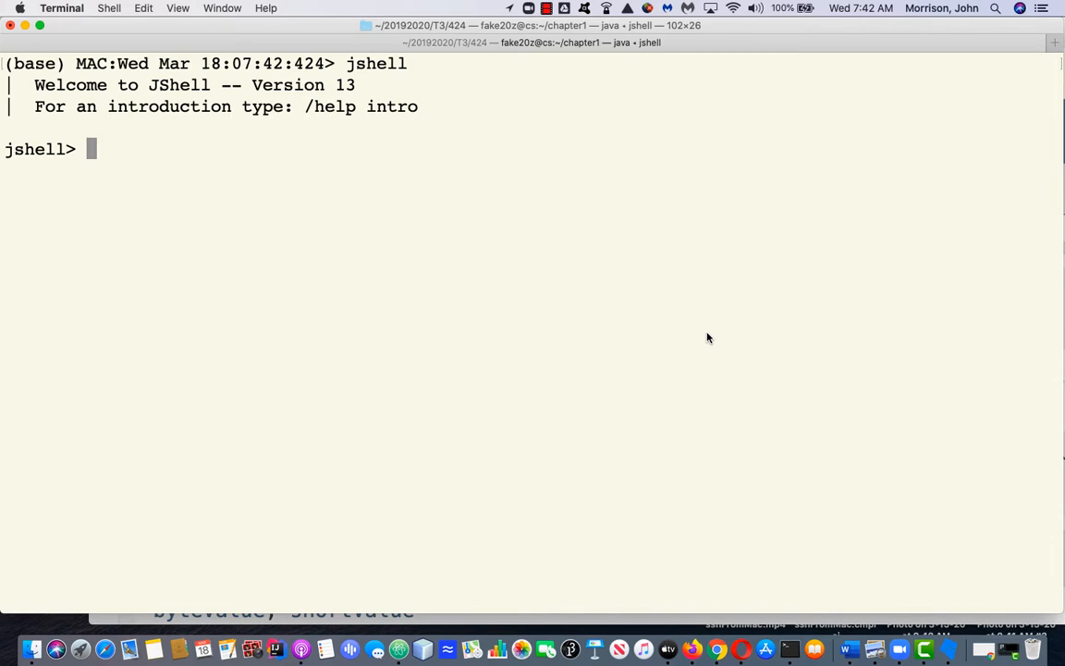
Declare int[] boxes, which jshell reports as null.
text(int)
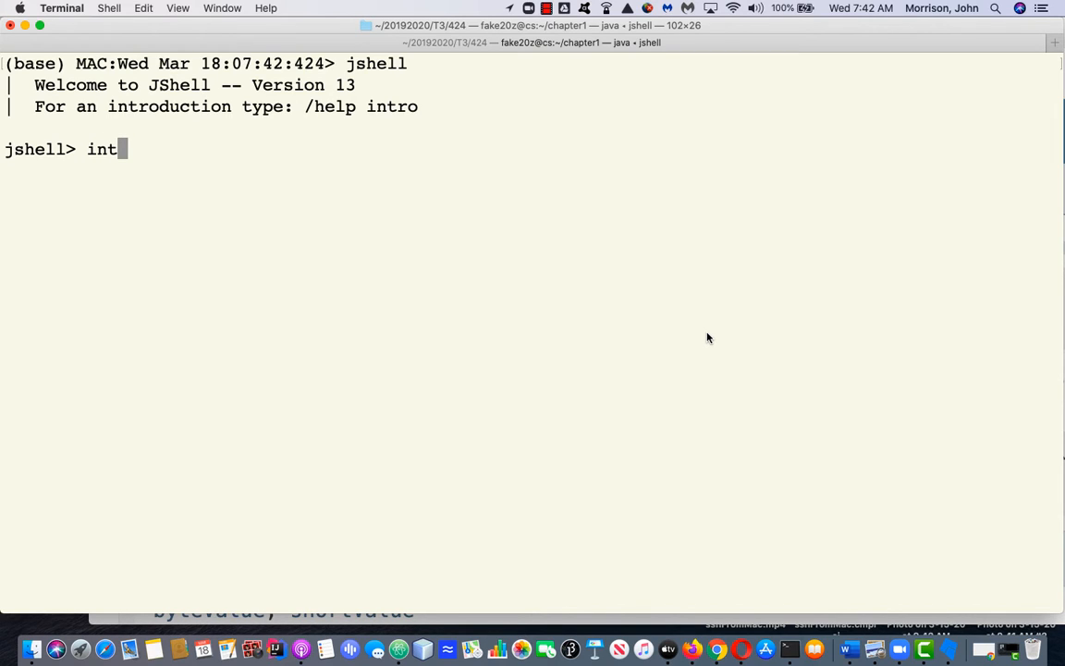
text([])
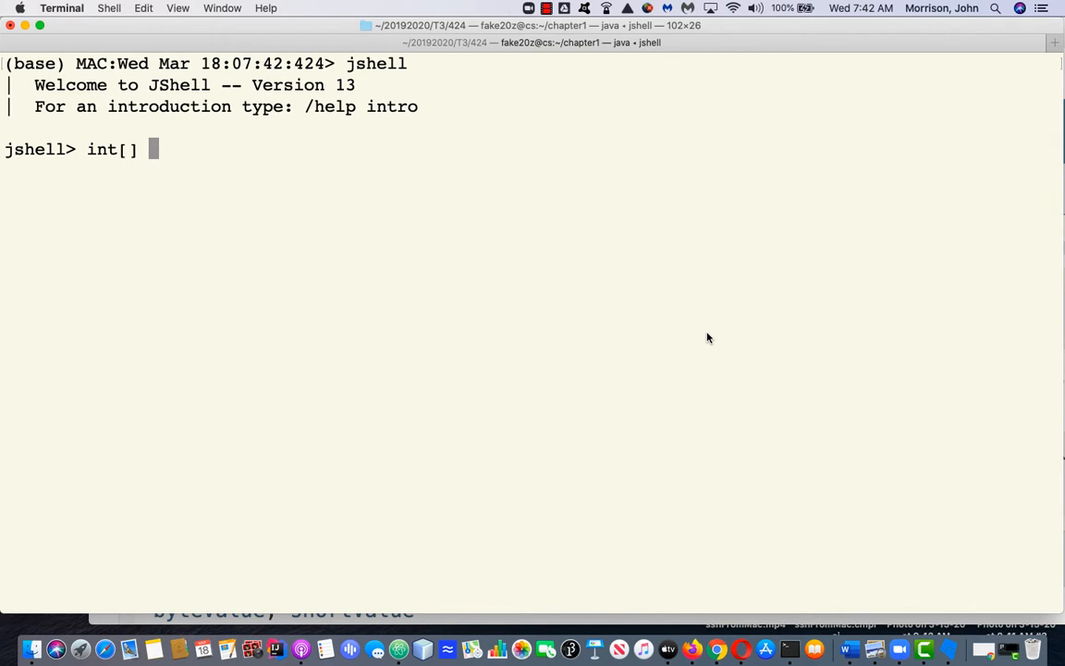
text(boxes;)
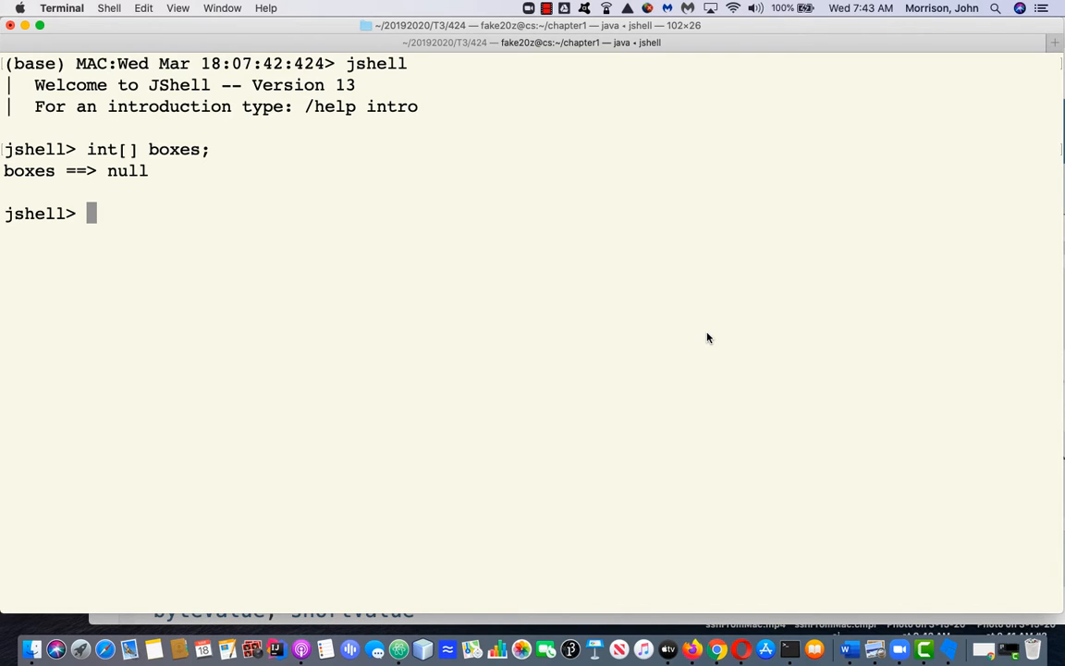
Assign boxes a new int[10] array of ten zeros.
text(boxes)
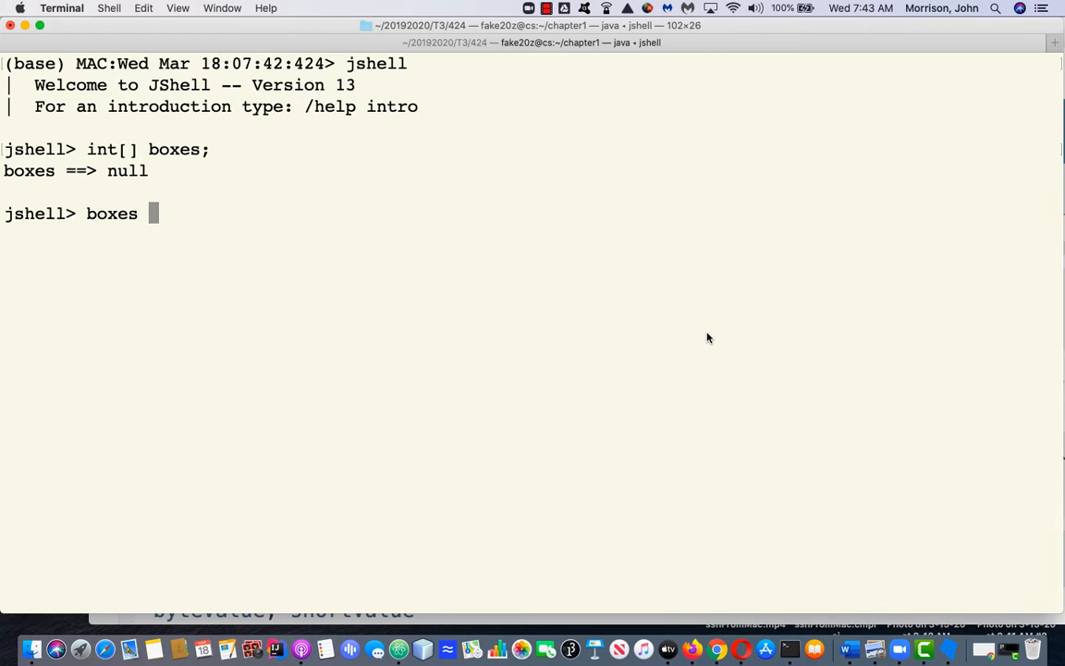
text(= new)
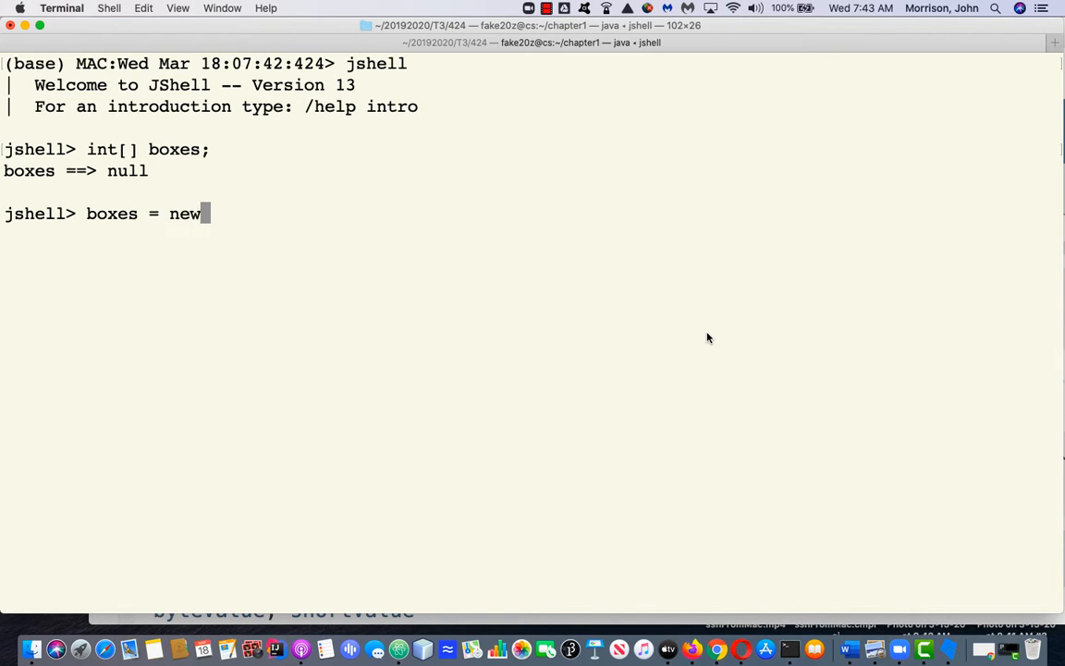
text(int[)
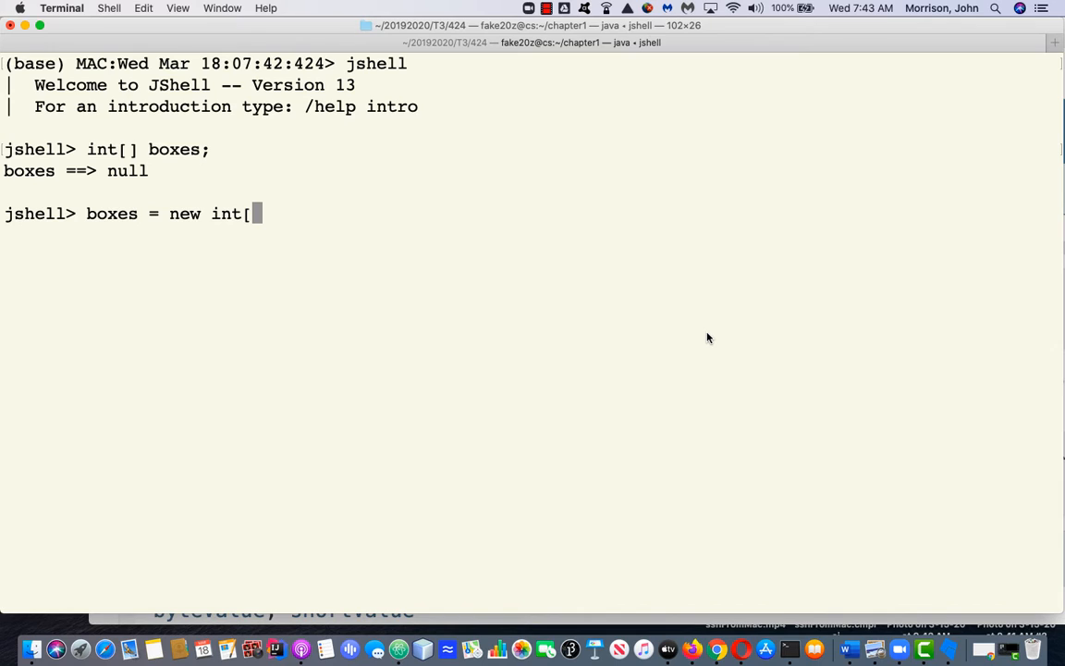
text(10)
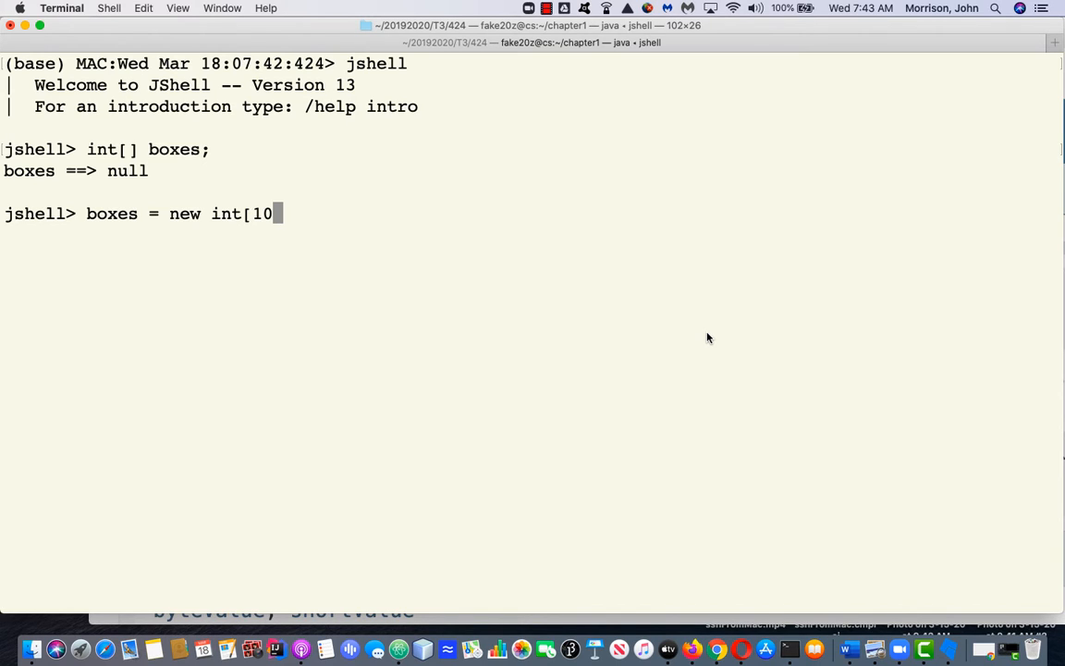
text(];)
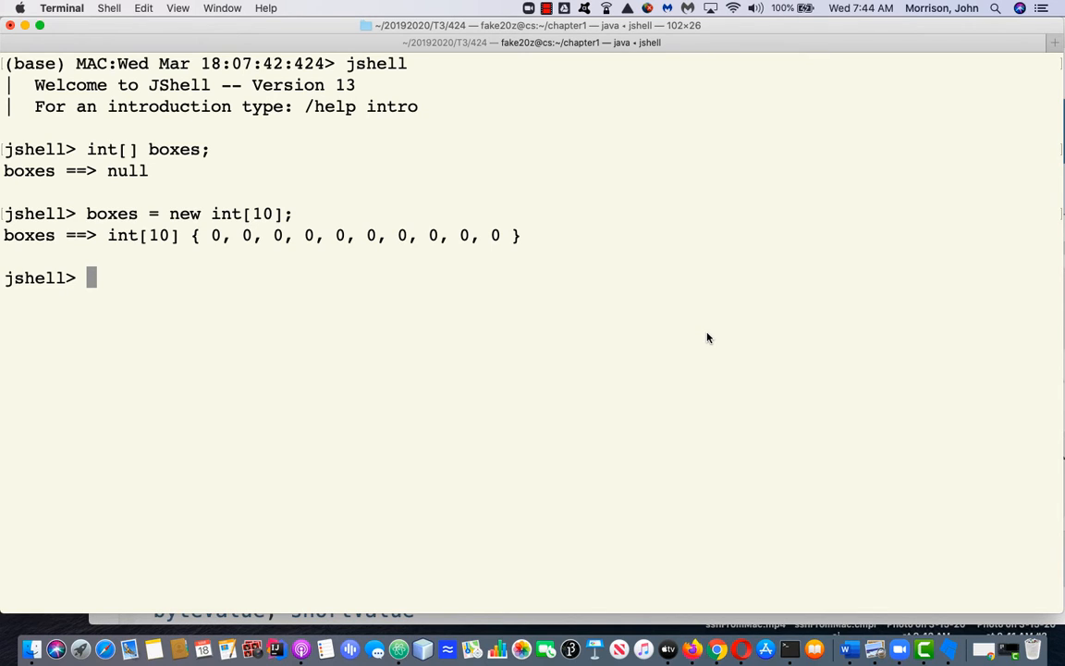
Declare String[] names = new String[10], shown as ten nulls.
text(S)
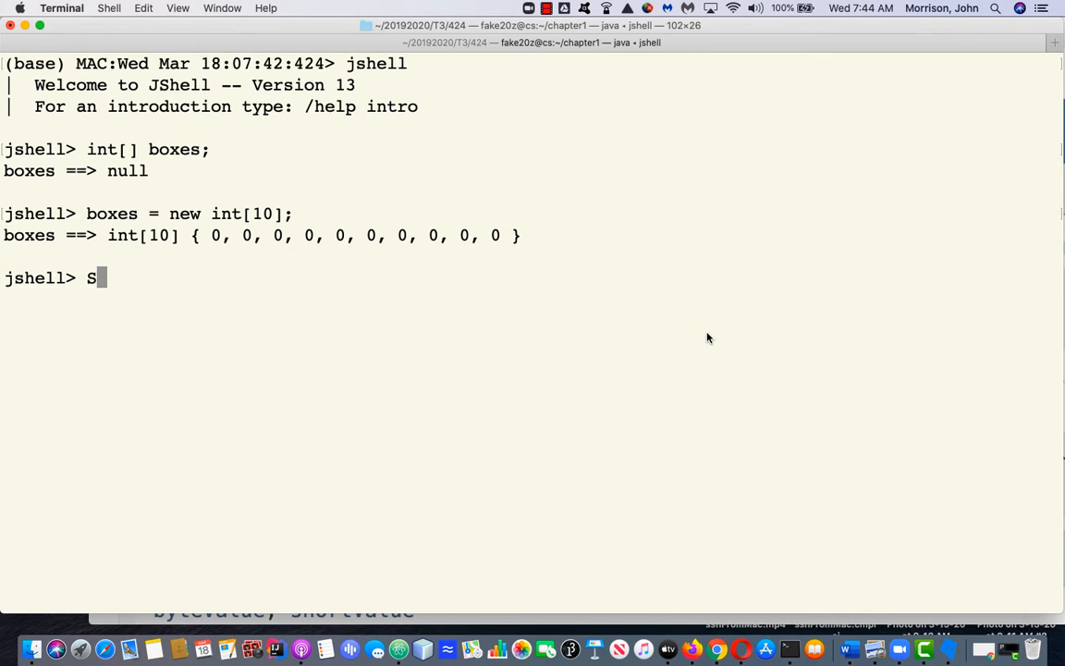
text(tring[)
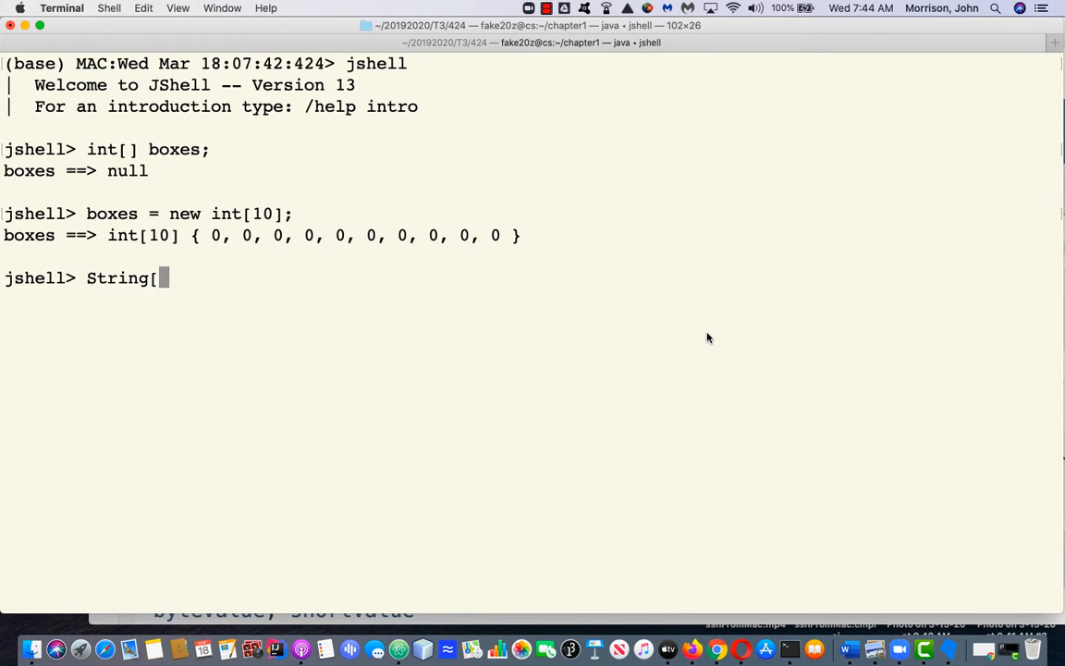
text(])
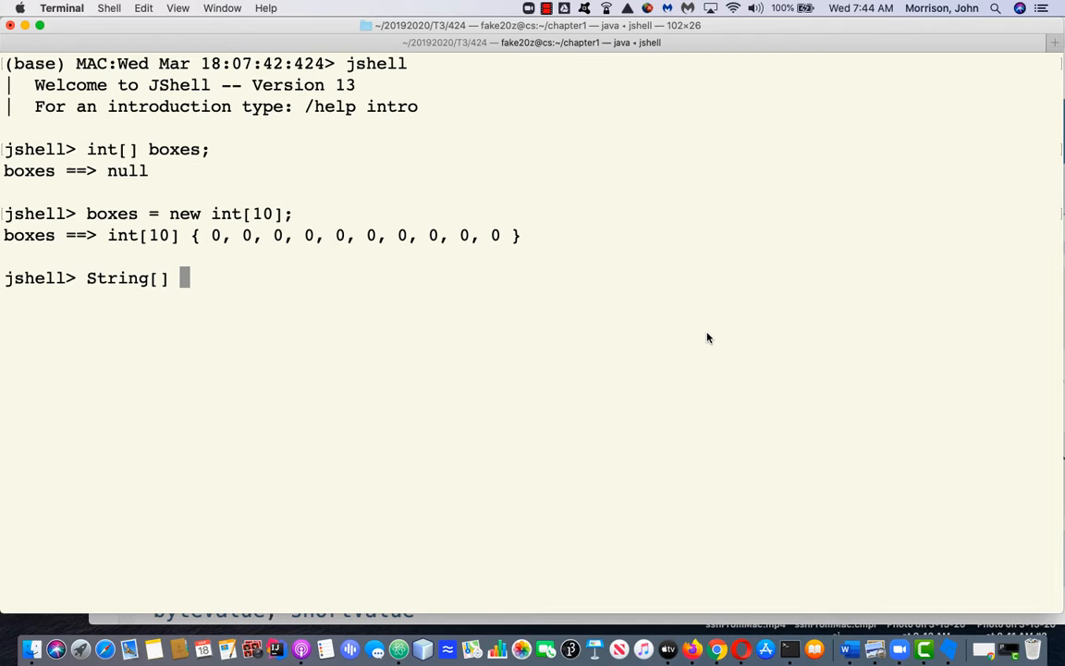
text(name)
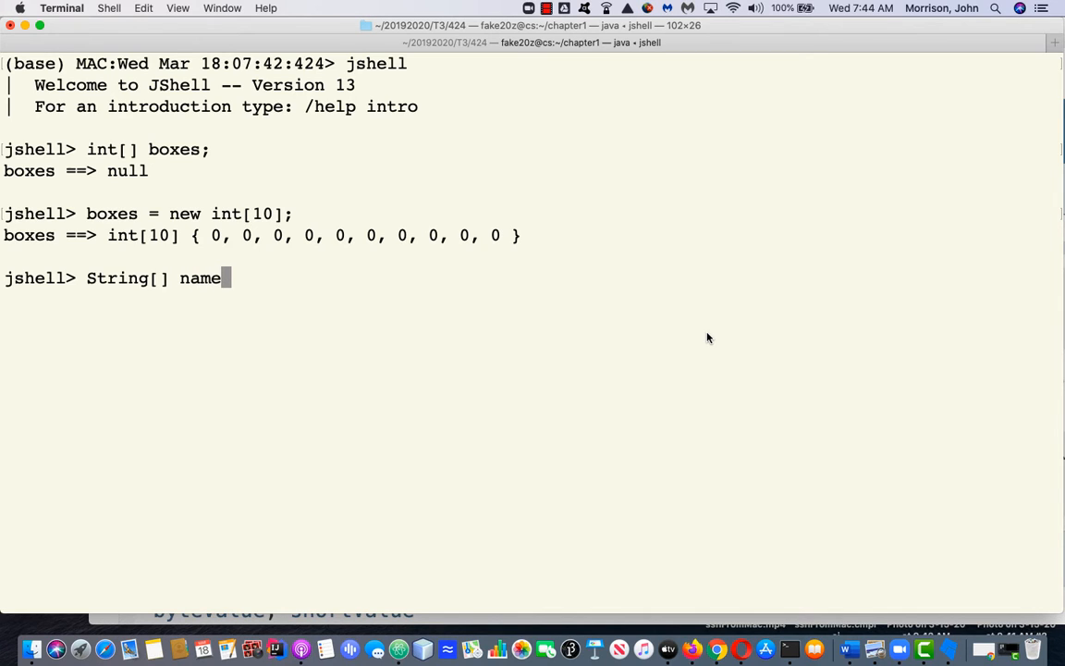
text(s =)
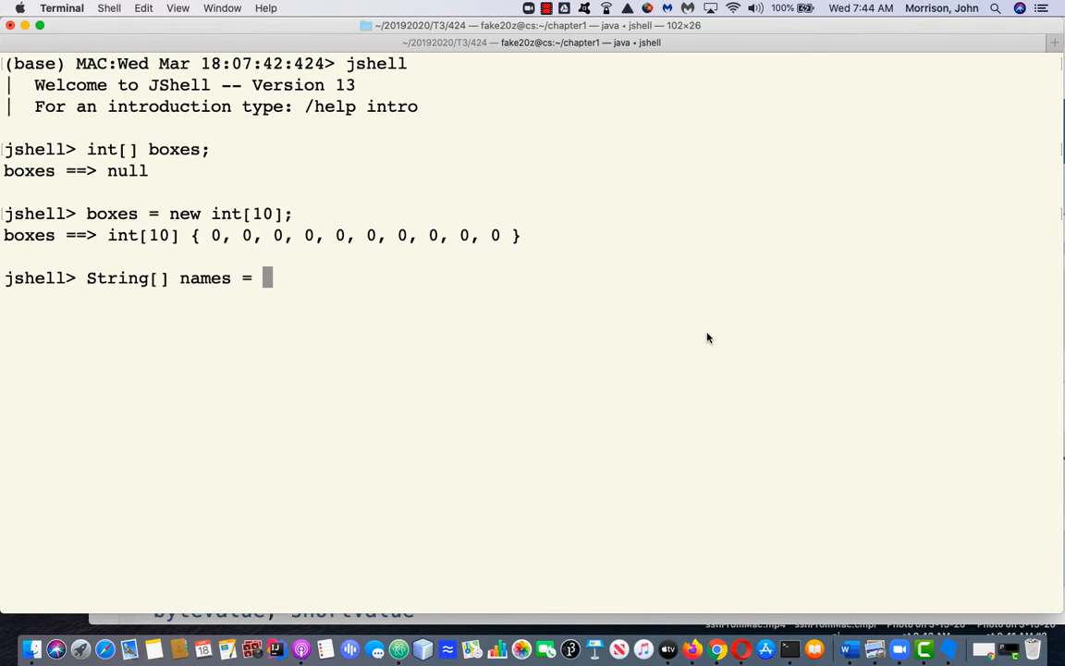
text(new Strin)
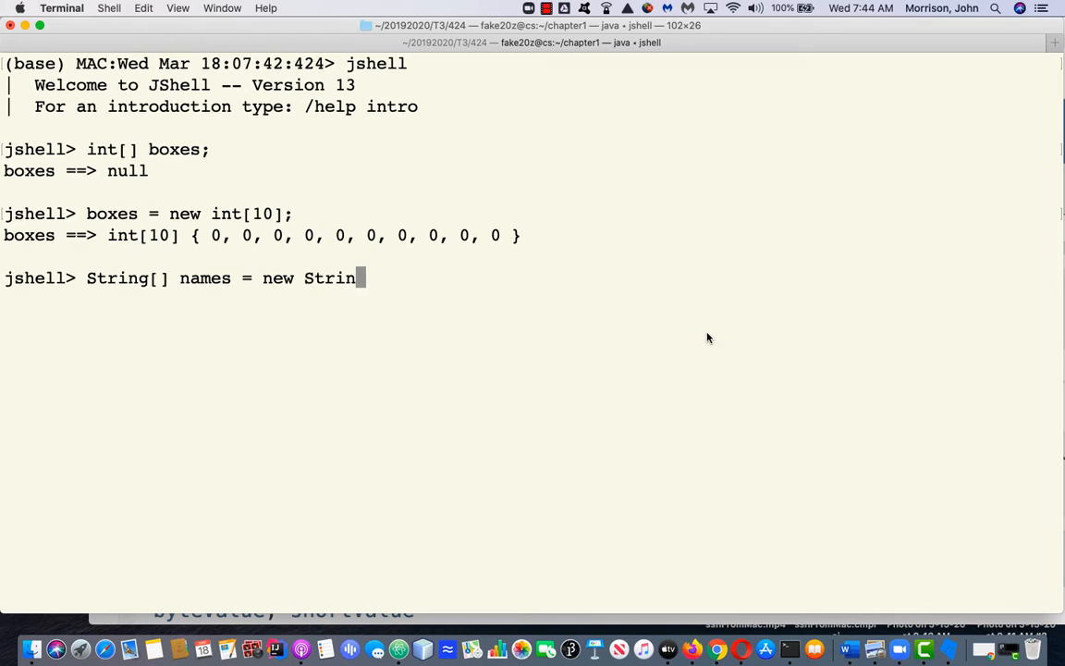
text([)
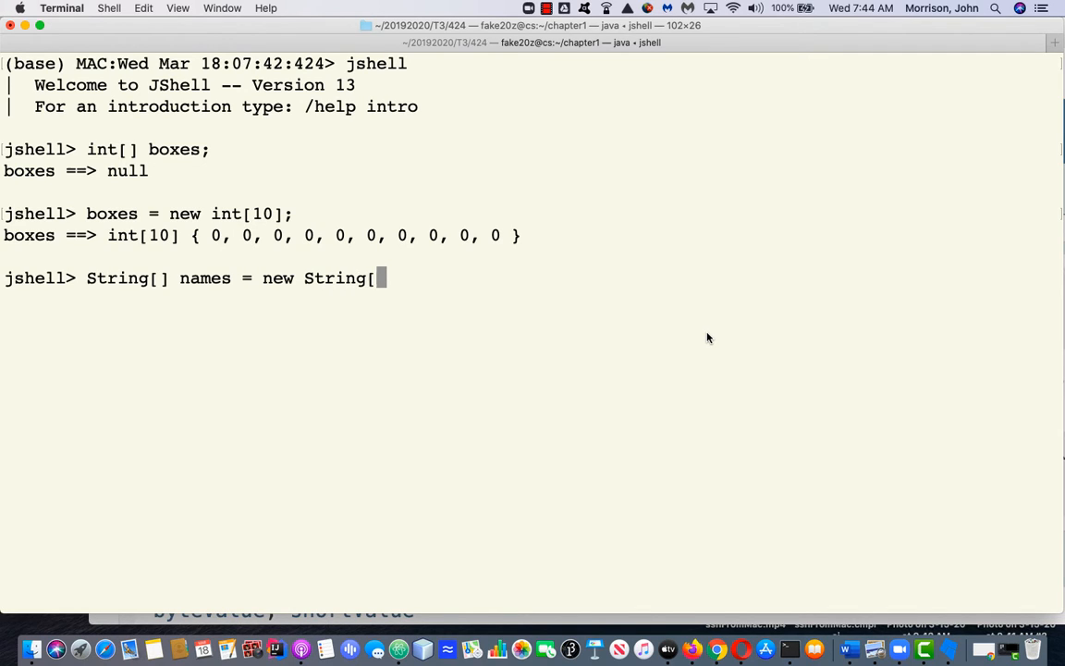
text(10];)
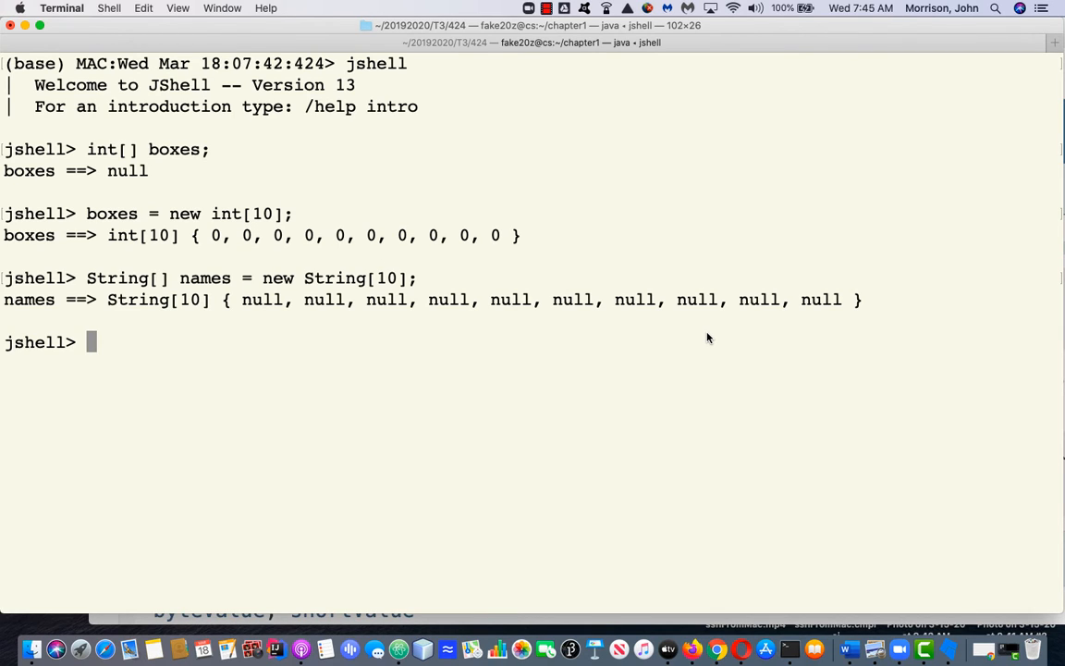
Evaluate names[0] (null) and names[0].length(), which throws a NullPointerException.
text(s)
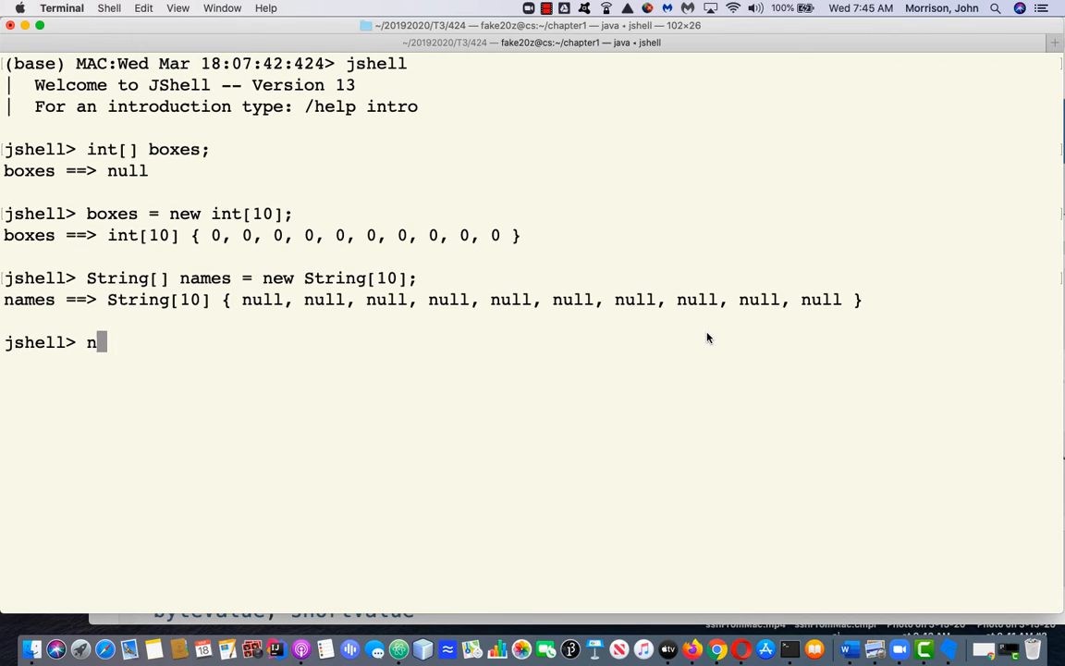
text(ames[0)
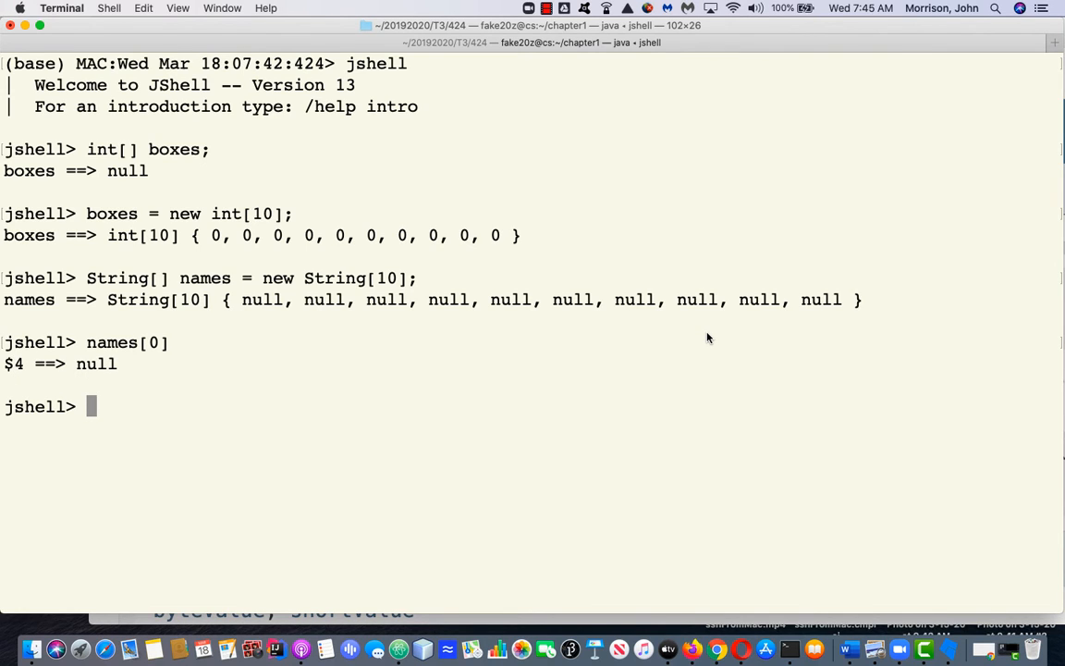
text(names[0])
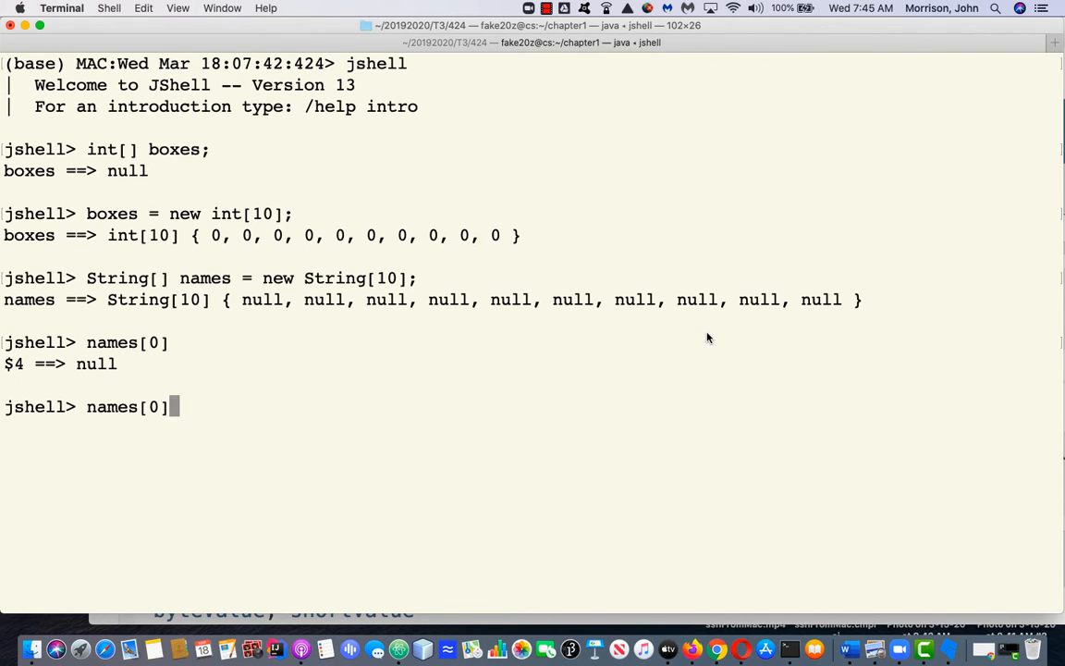
text(.lo)
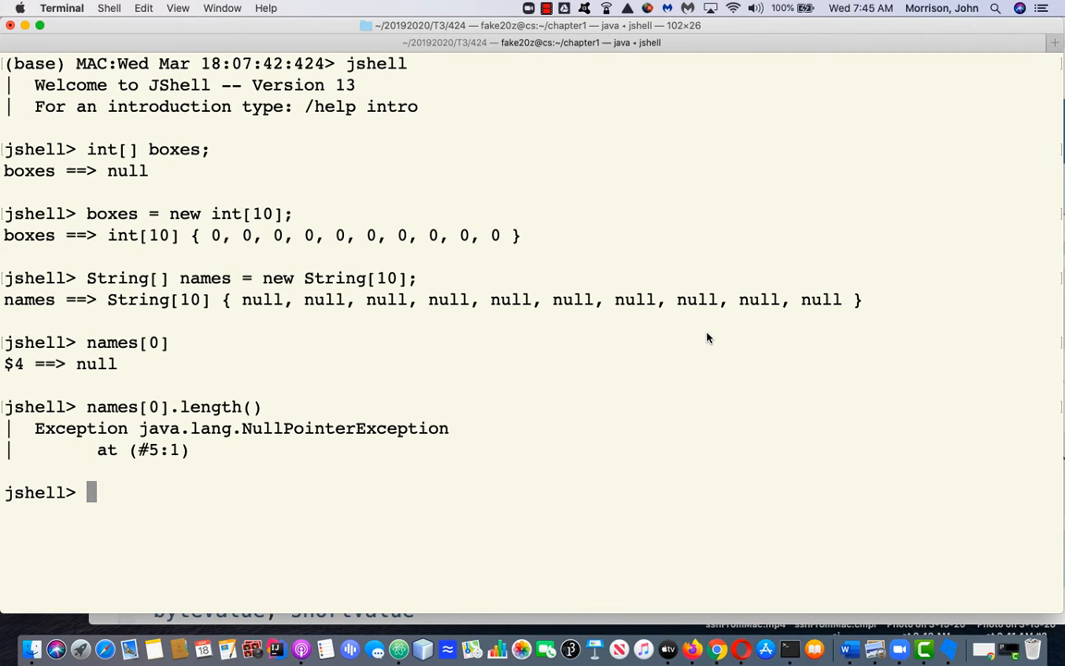
Write the loop header for (int k = 0; k < names.length; k++).
text(for)
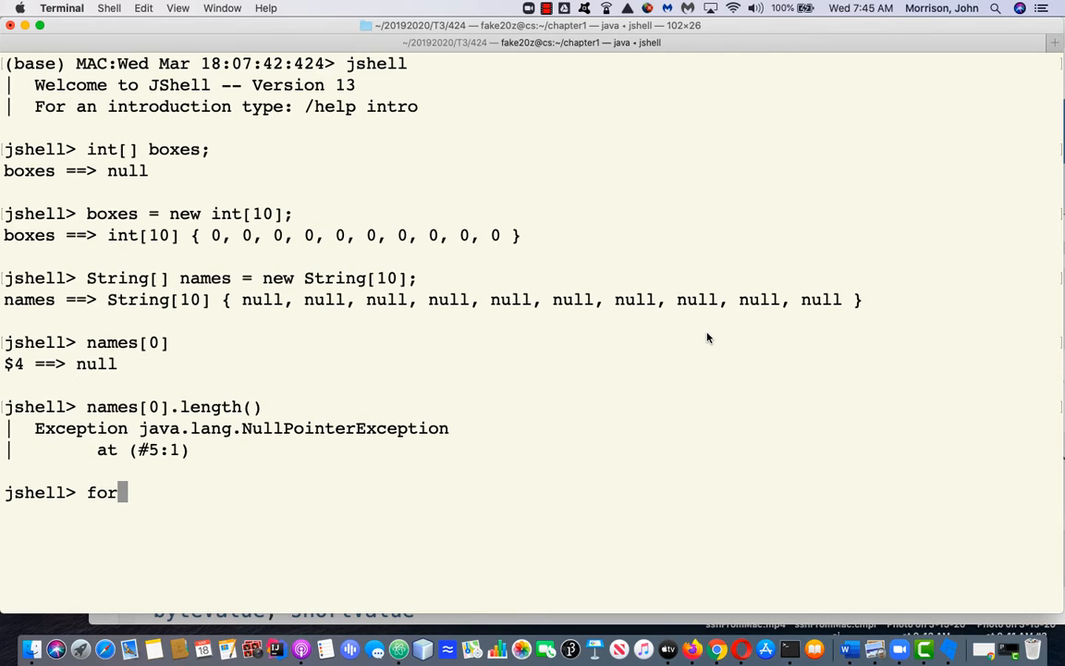
text((int)
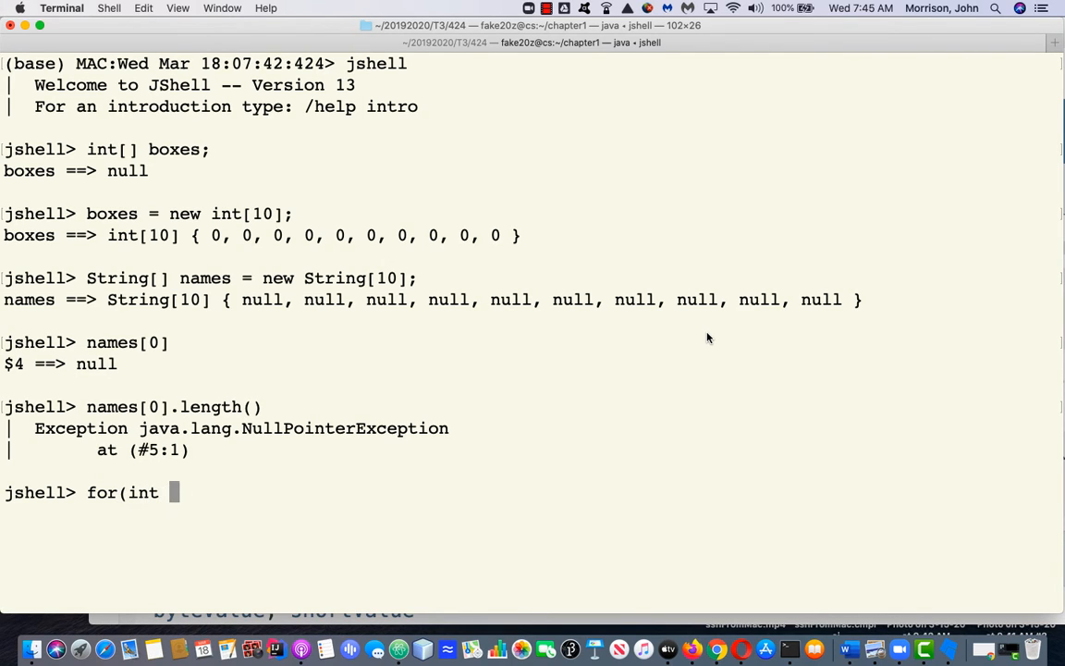
text(k =)
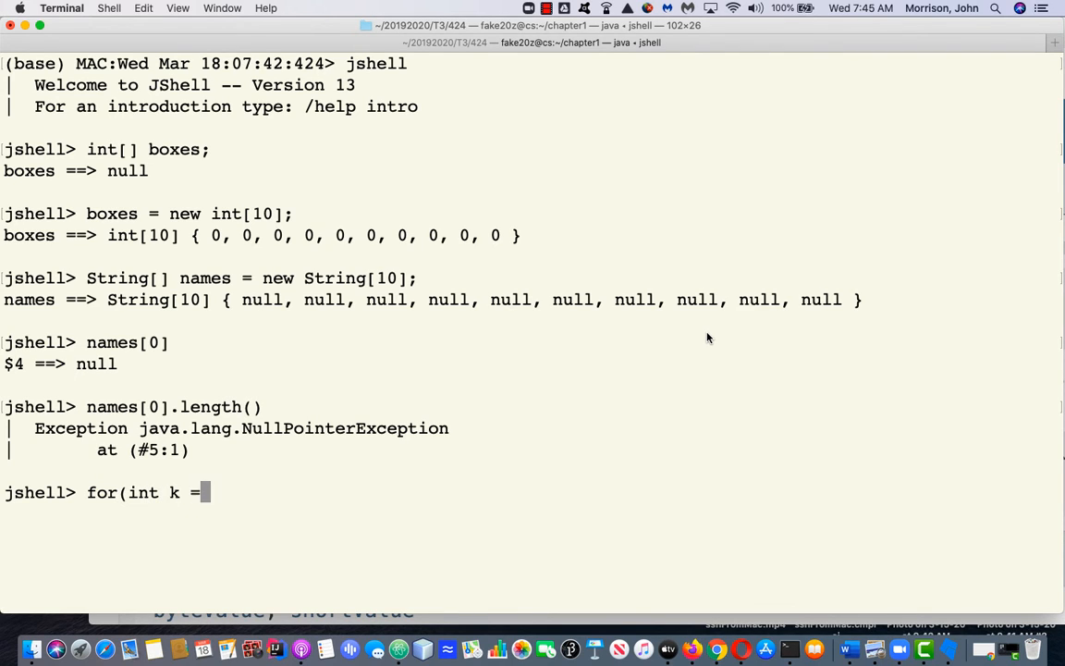
text(0; k <)
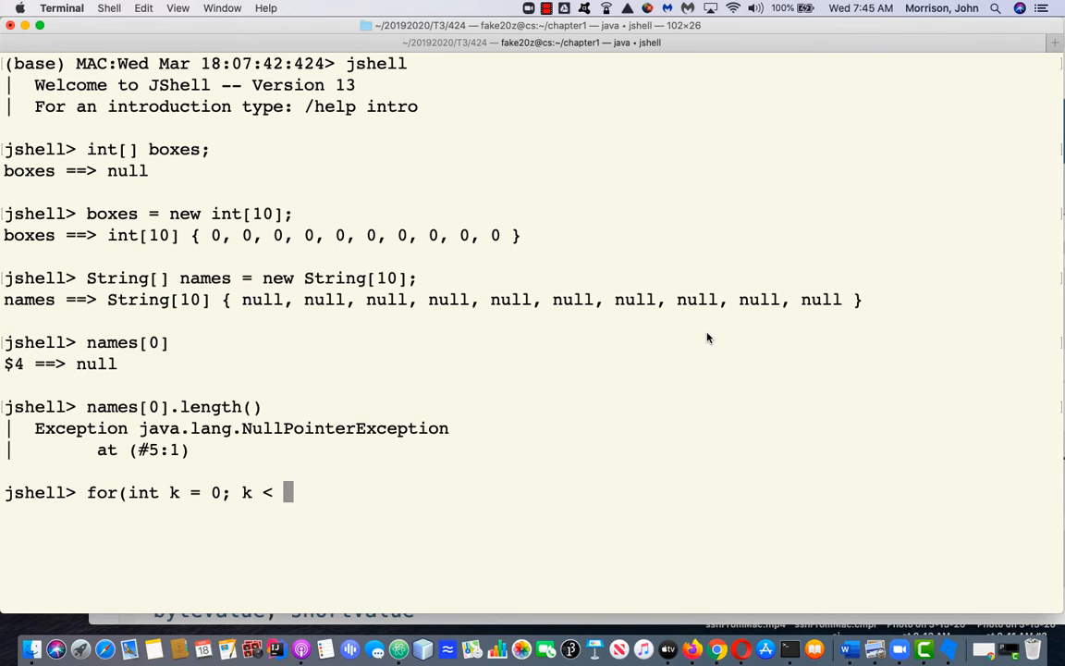
text(names.l)
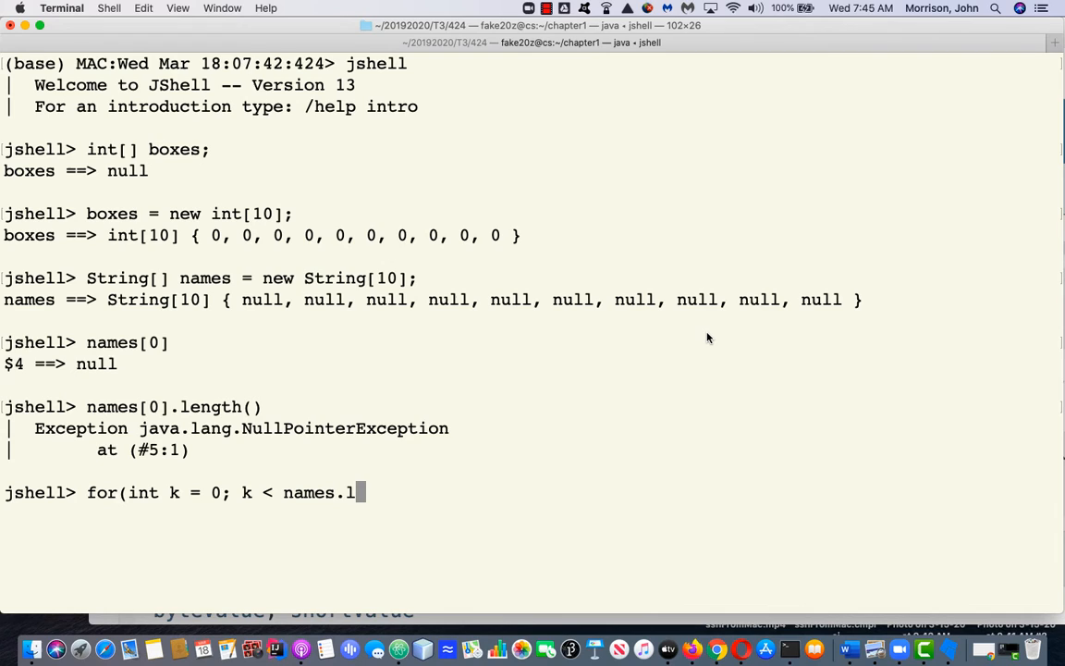
text(ength)
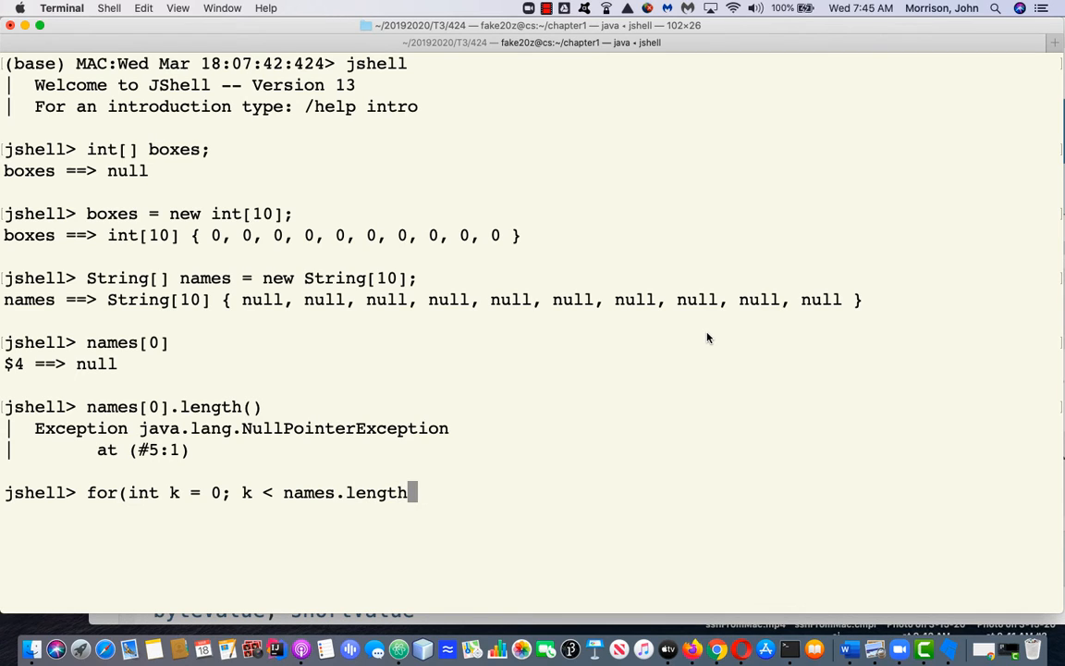
text(;)
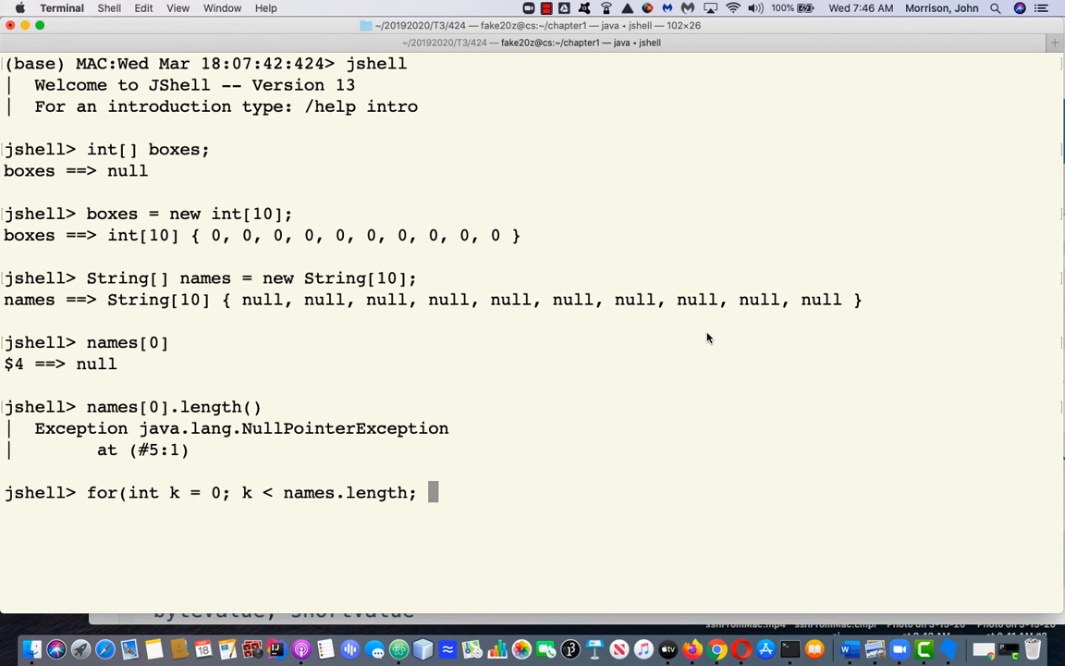
text(k)
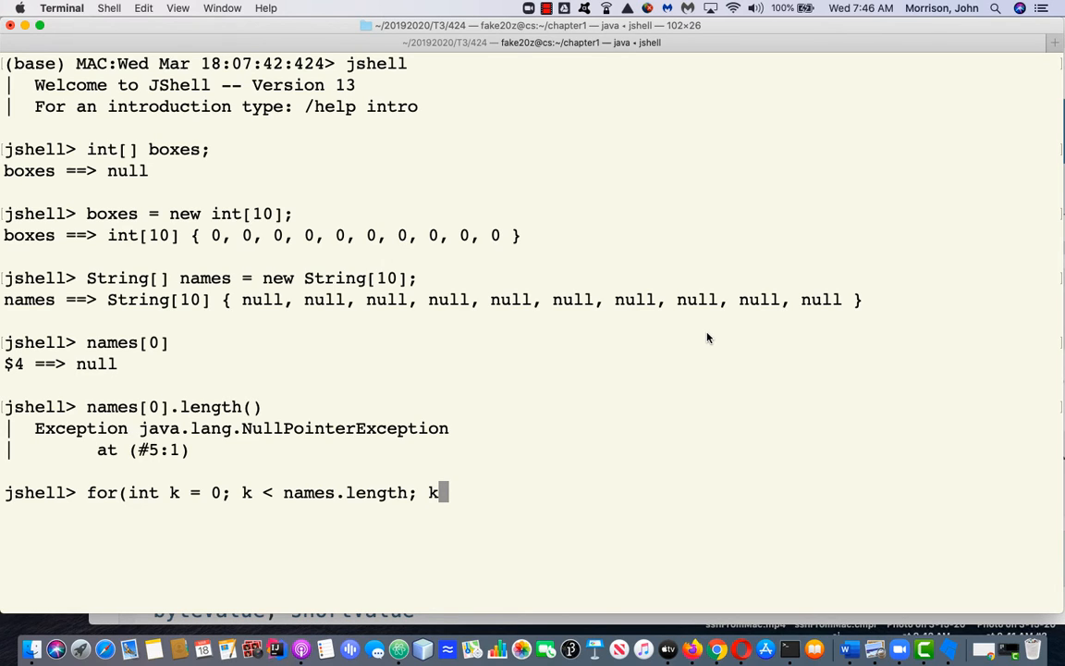
text(++))
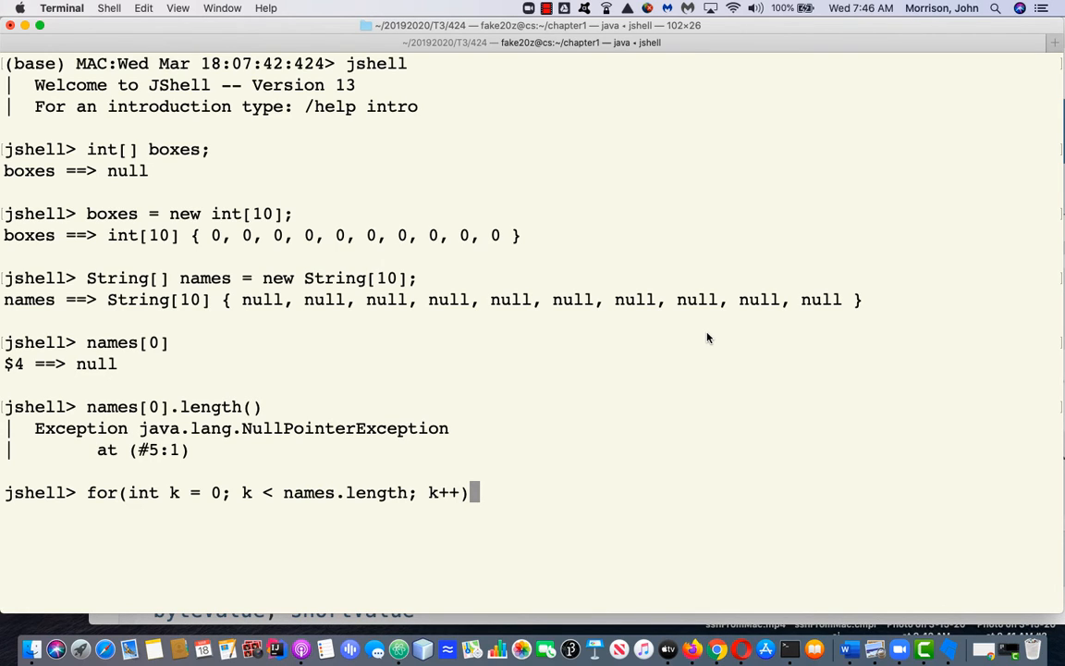
Fill each names[k] with "" + (k*k*k) and print the names array reference.
text({)
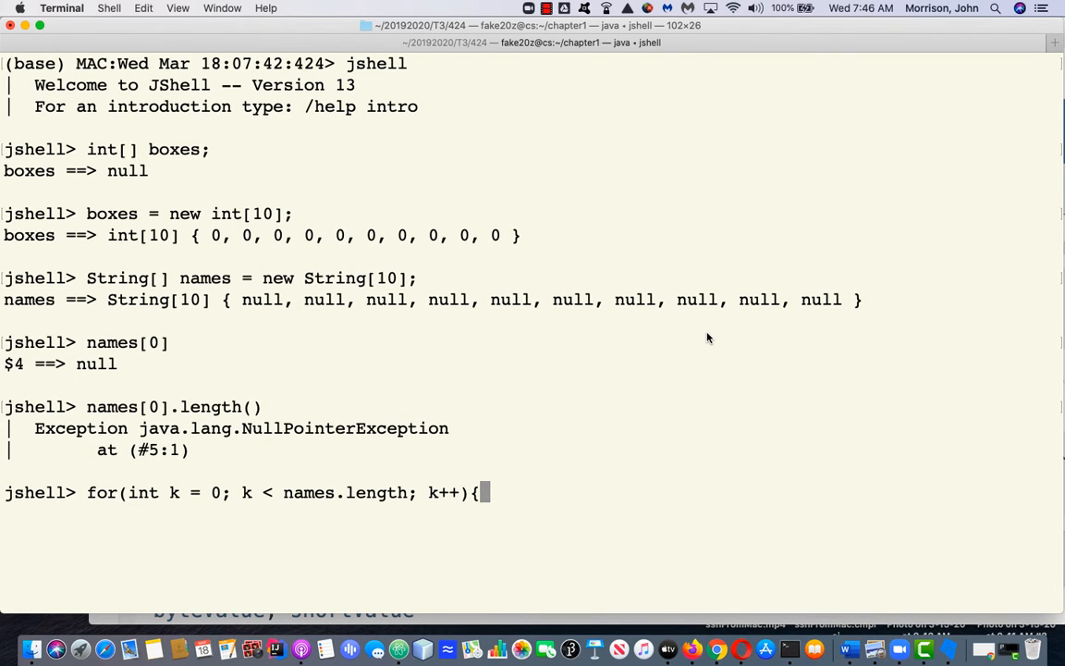
text(names)
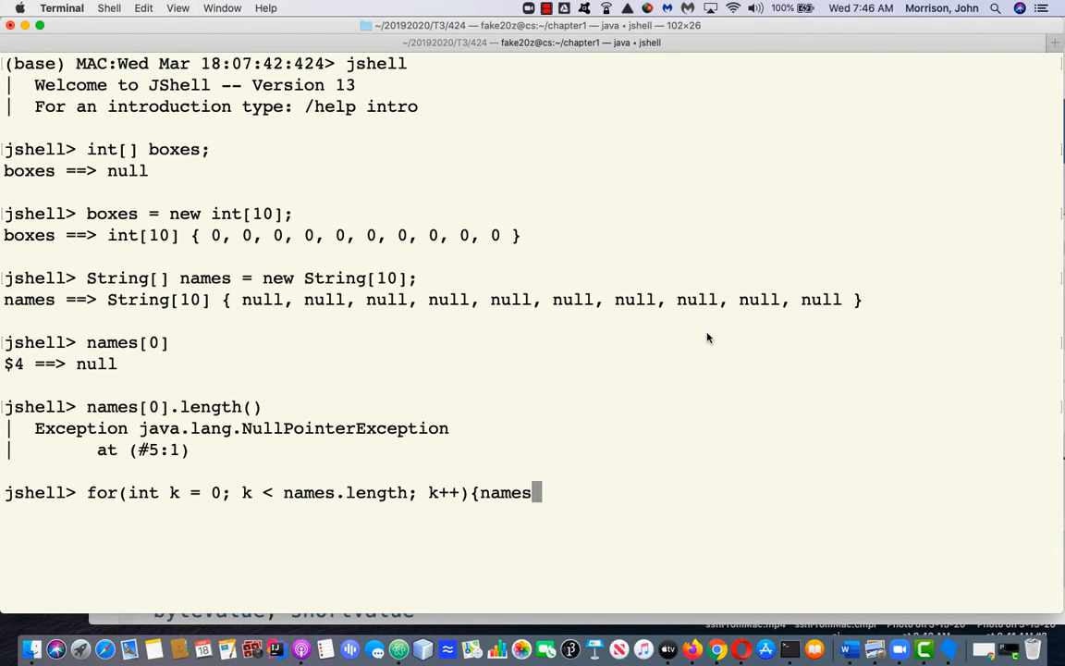
text([k] =)
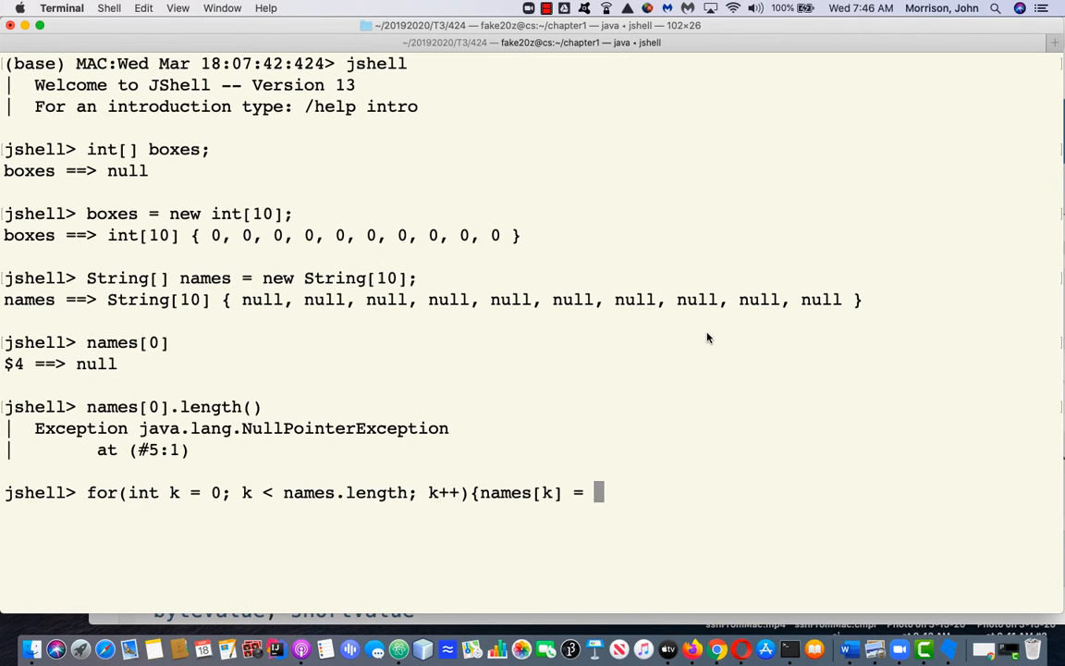
text("")
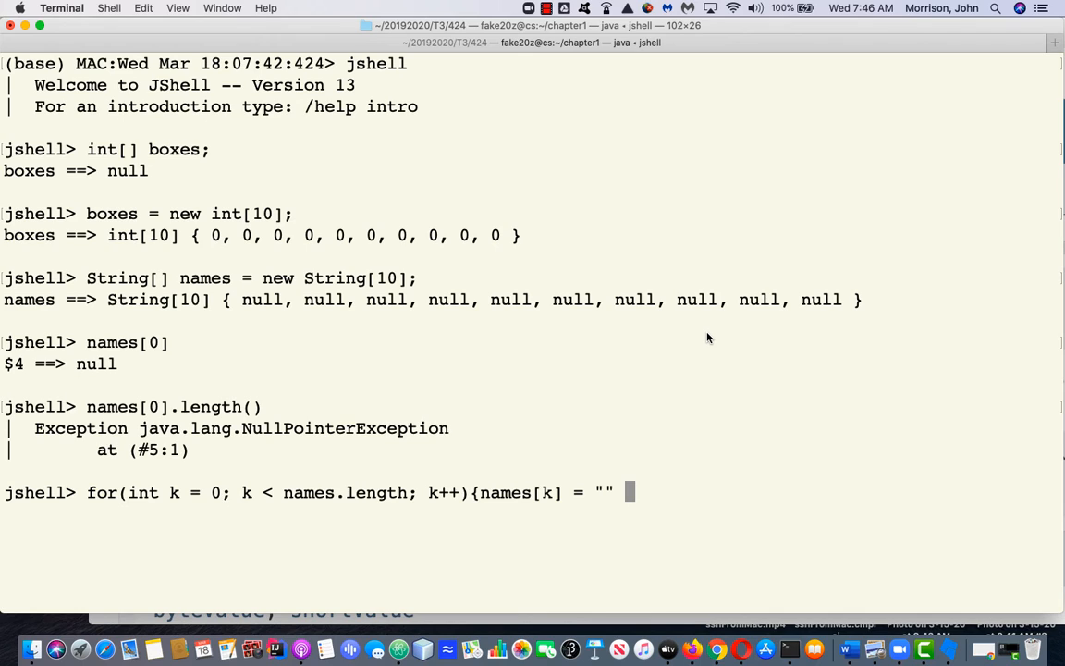
text(+)
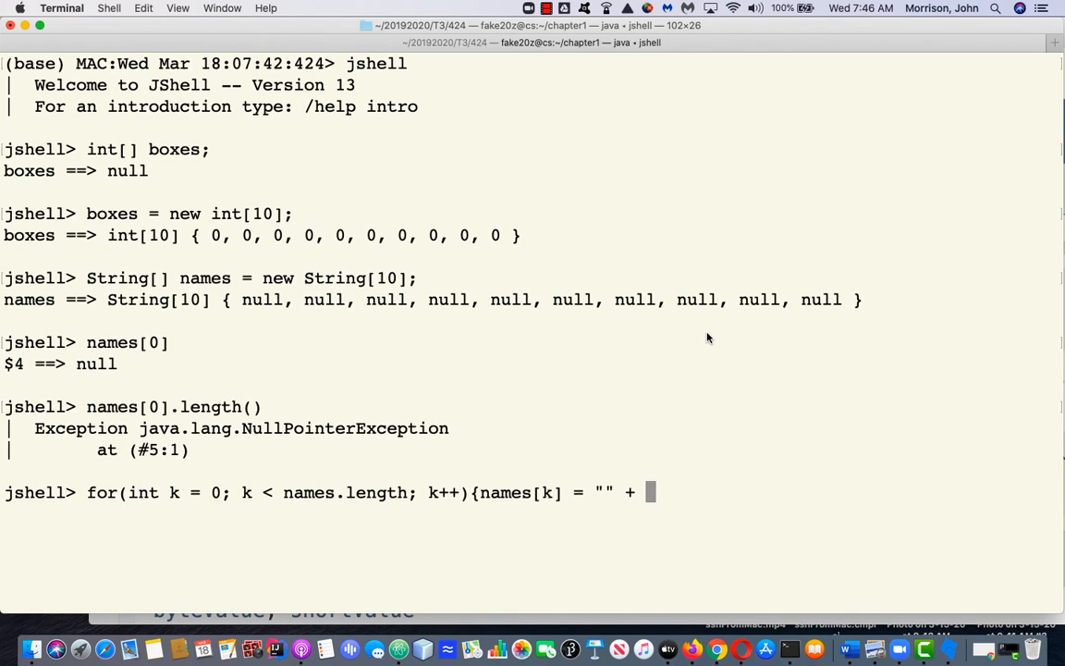
text((k*k)
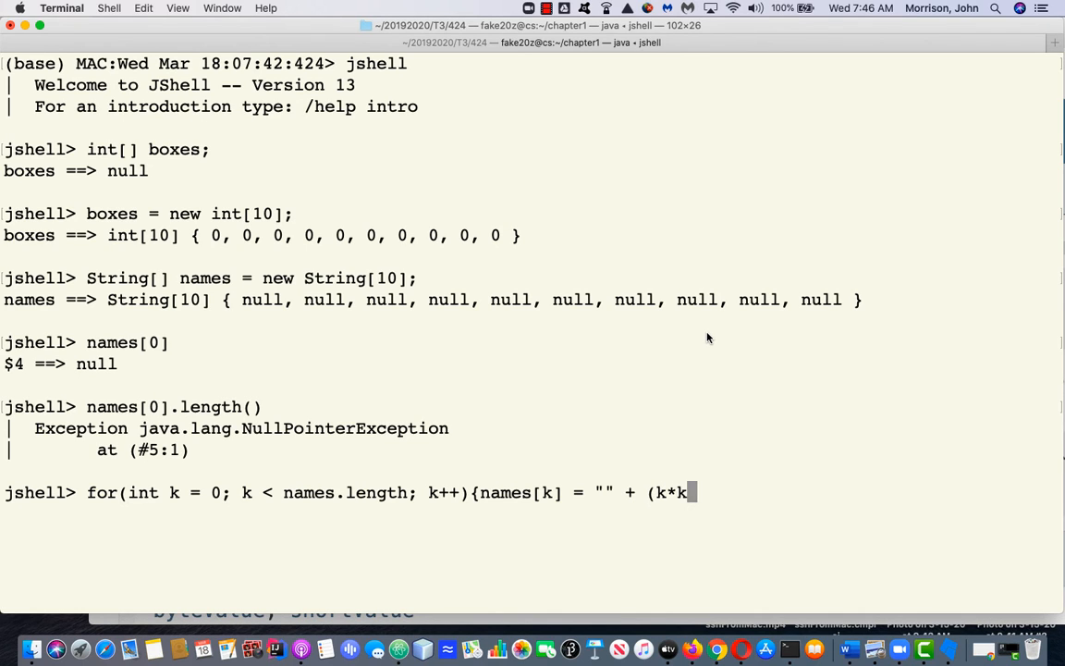
text(*k);)
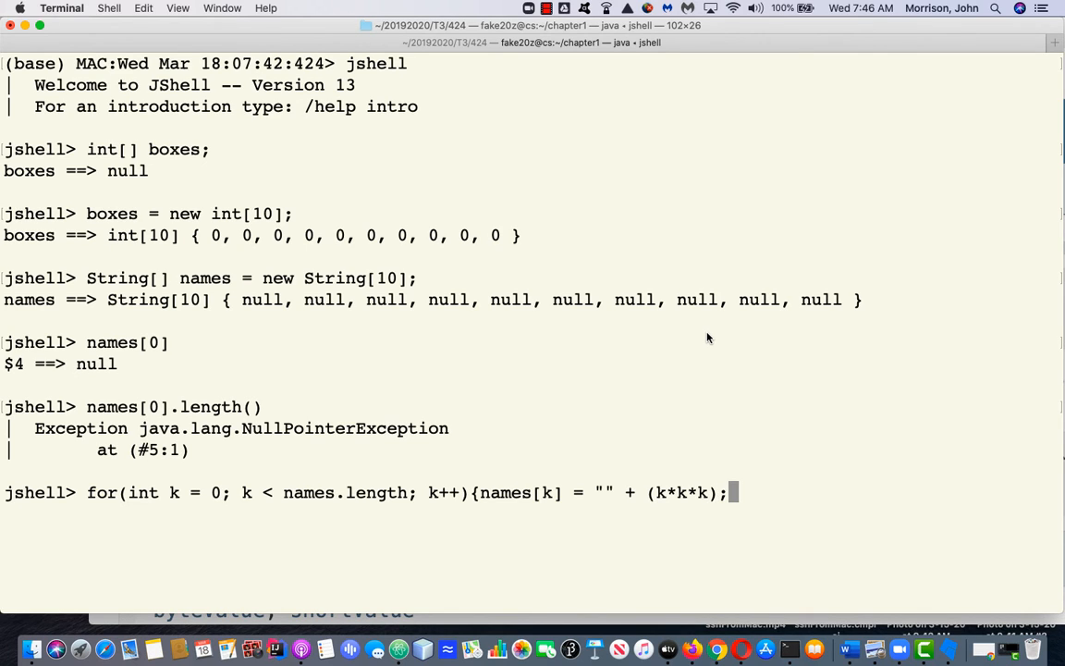
text(})
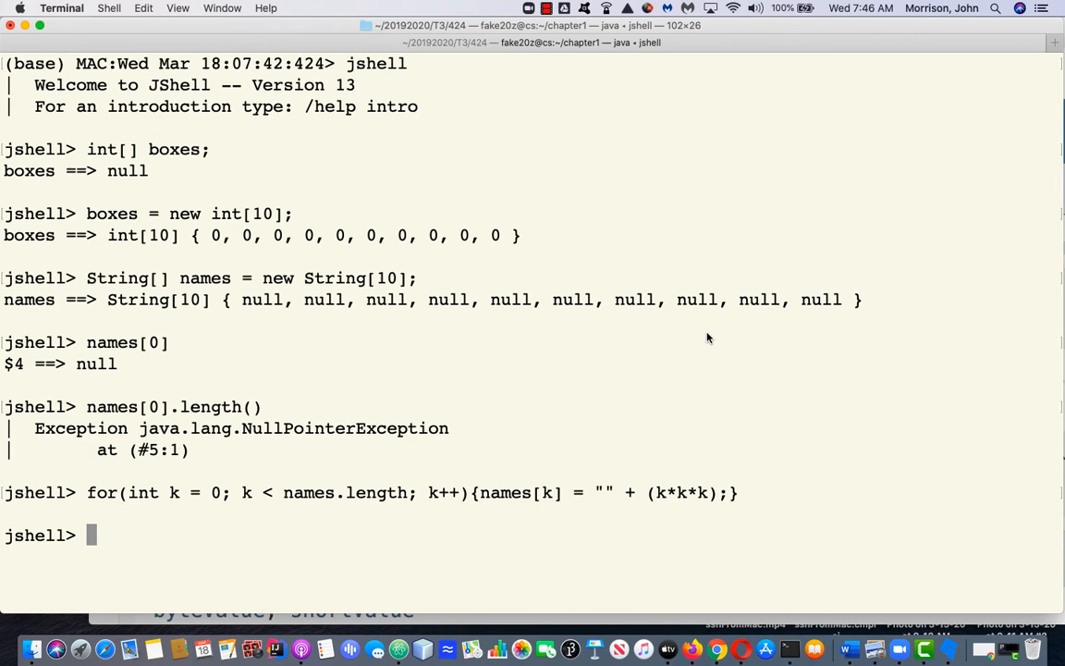
text(names)
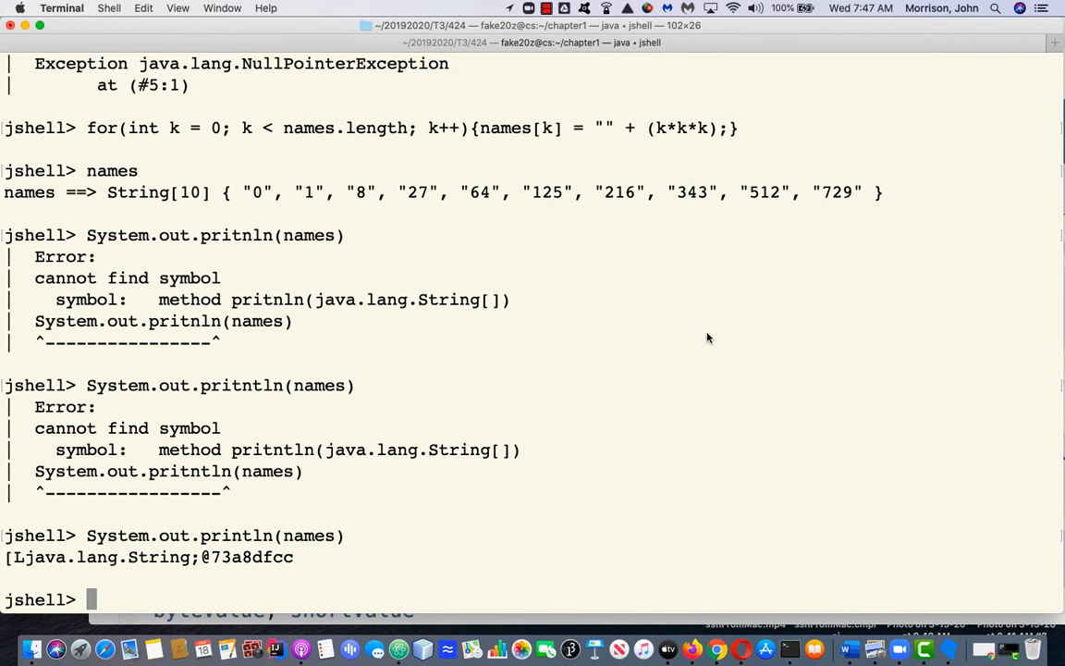
Enter "# import java.util.Arrays", rejected as an illegal character, and begin typing Arrays.
text(#)
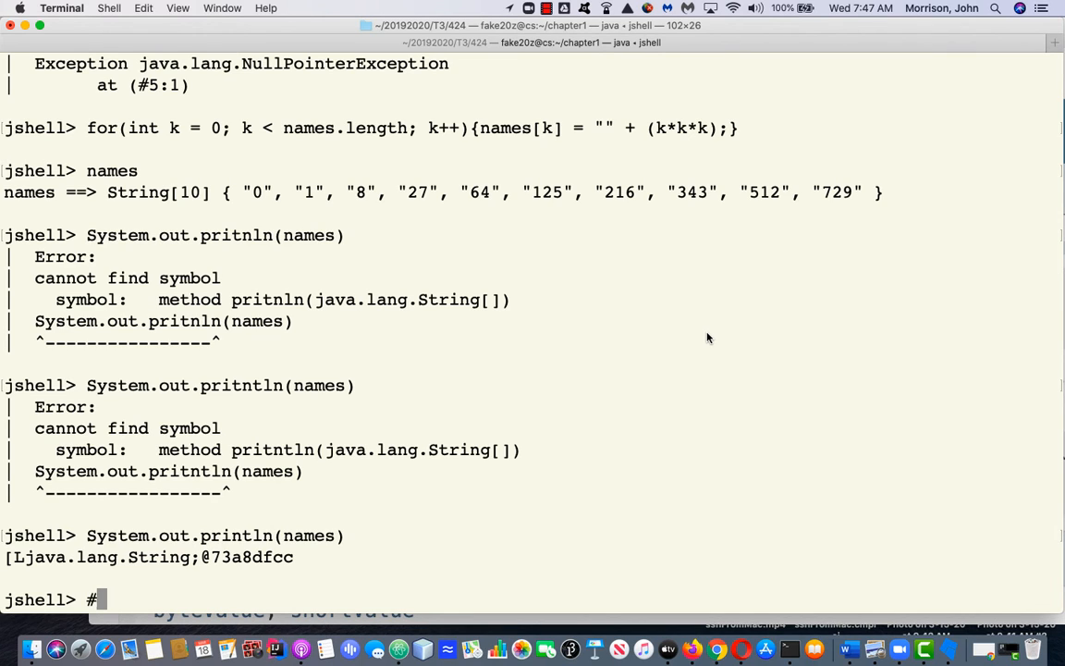
text(impo)
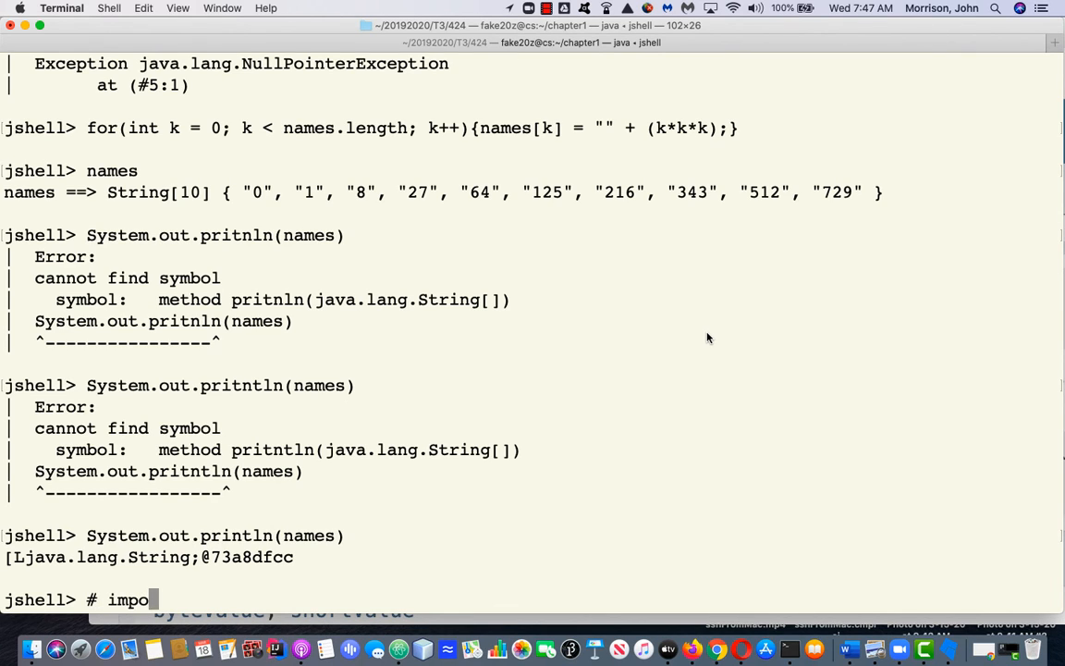
text(rt java)
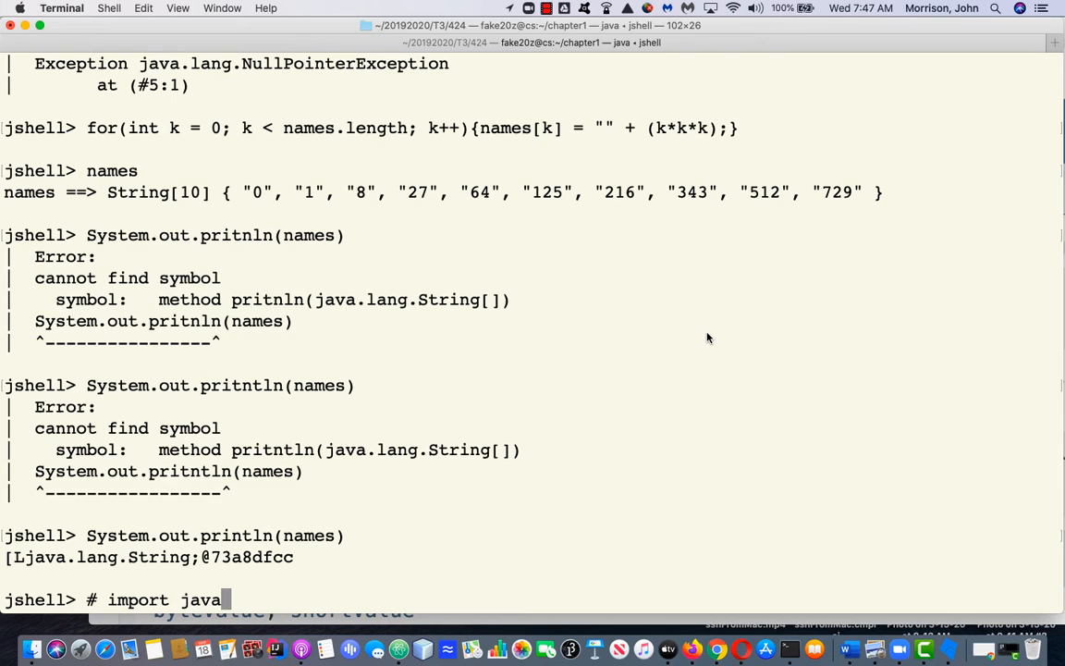
text(.util.)
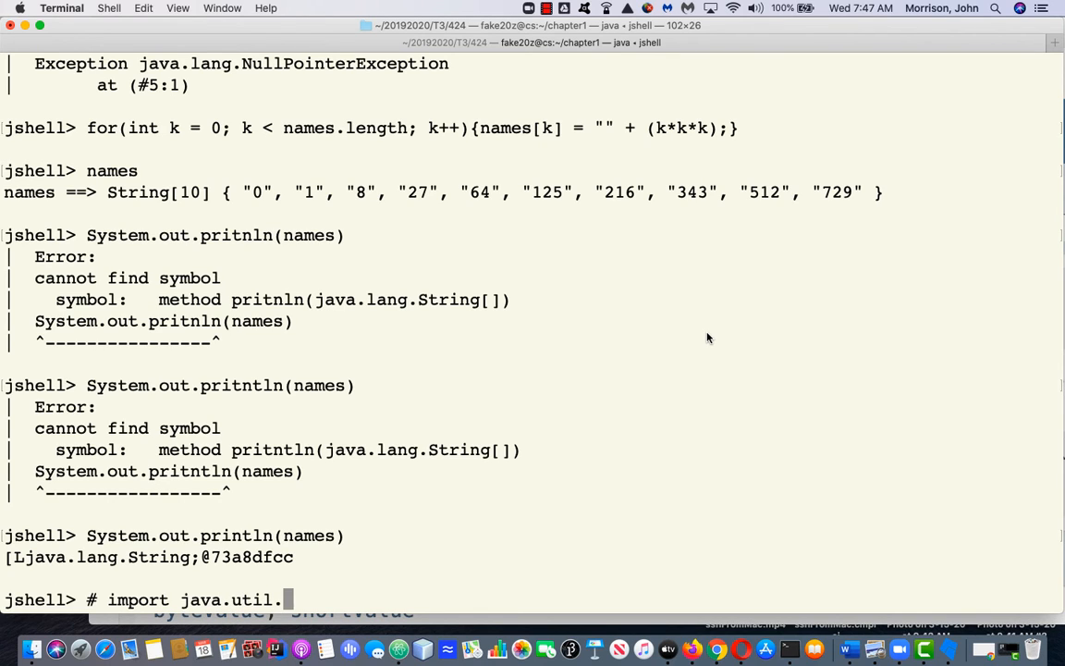
text(Arrays)
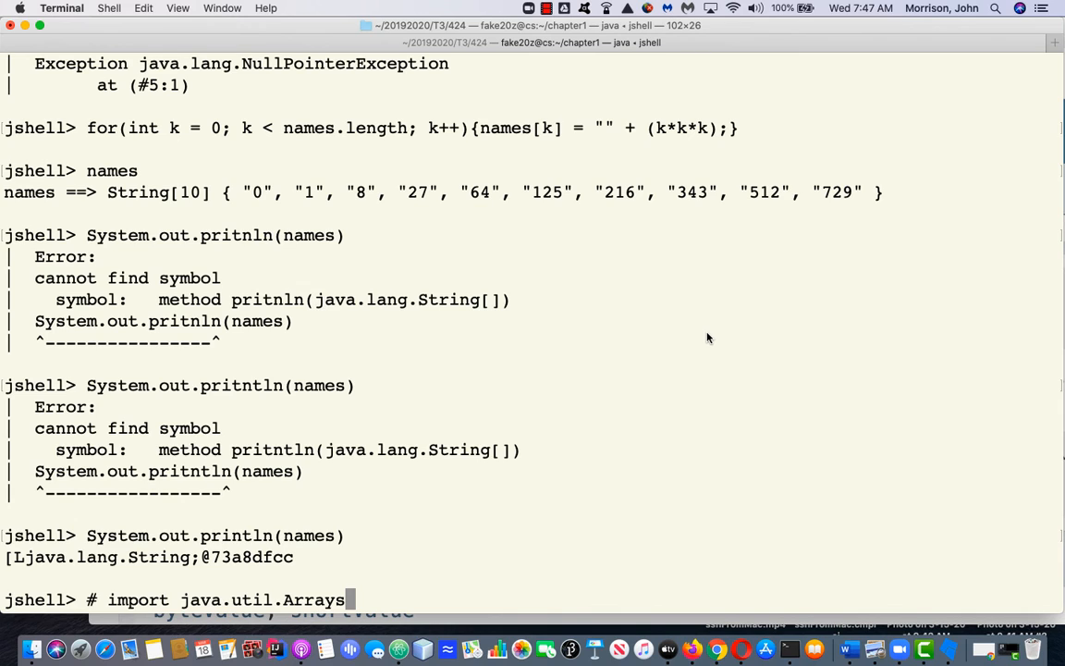
key(Return)
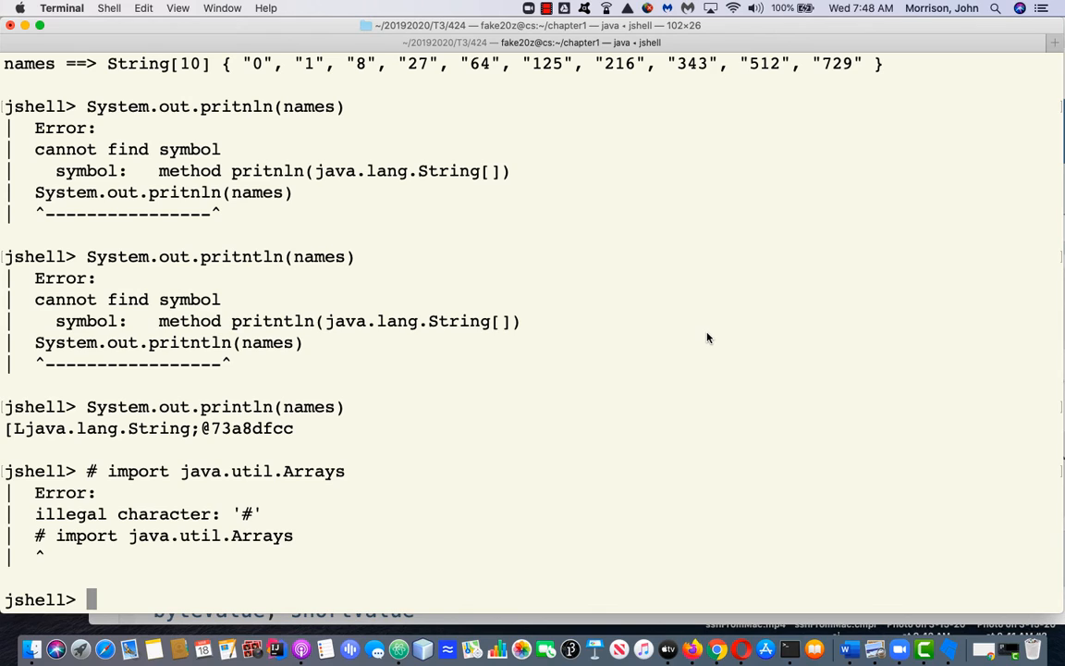
text(Arrays.)
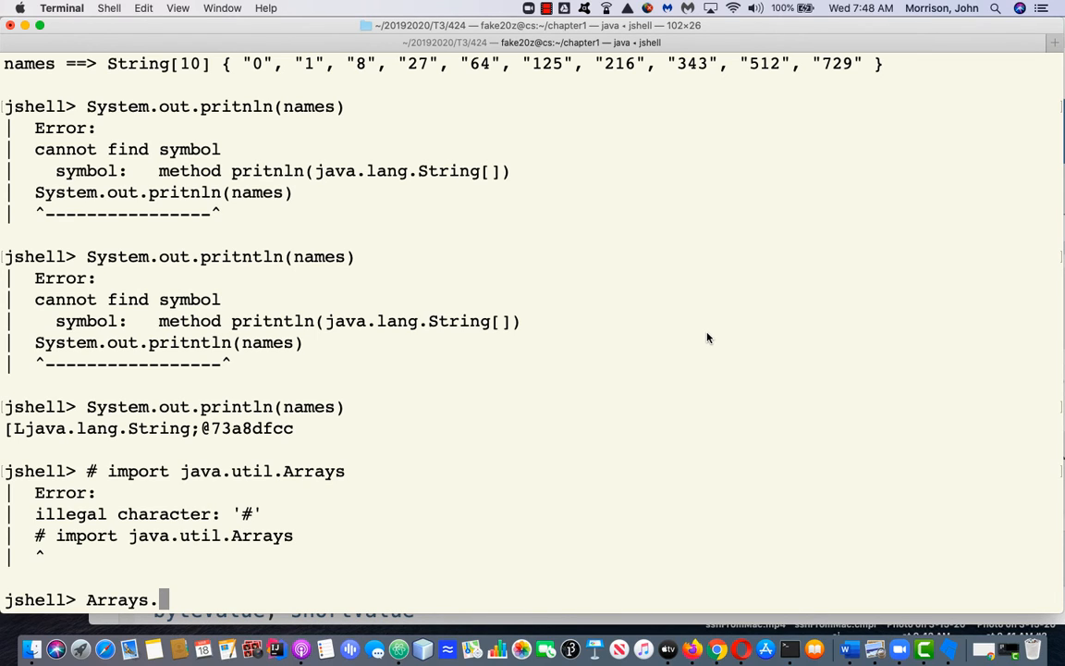
Show Arrays.toString(names) as cubes 0–729 and Arrays.toString(boxes) as ten zeros.
text(toString)
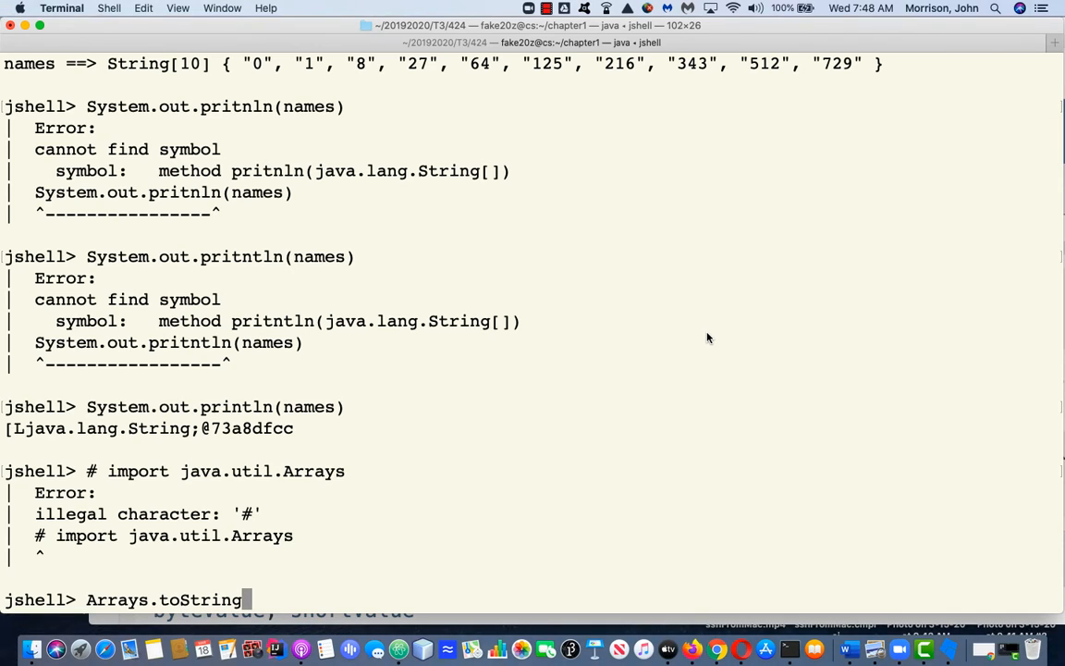
text(()
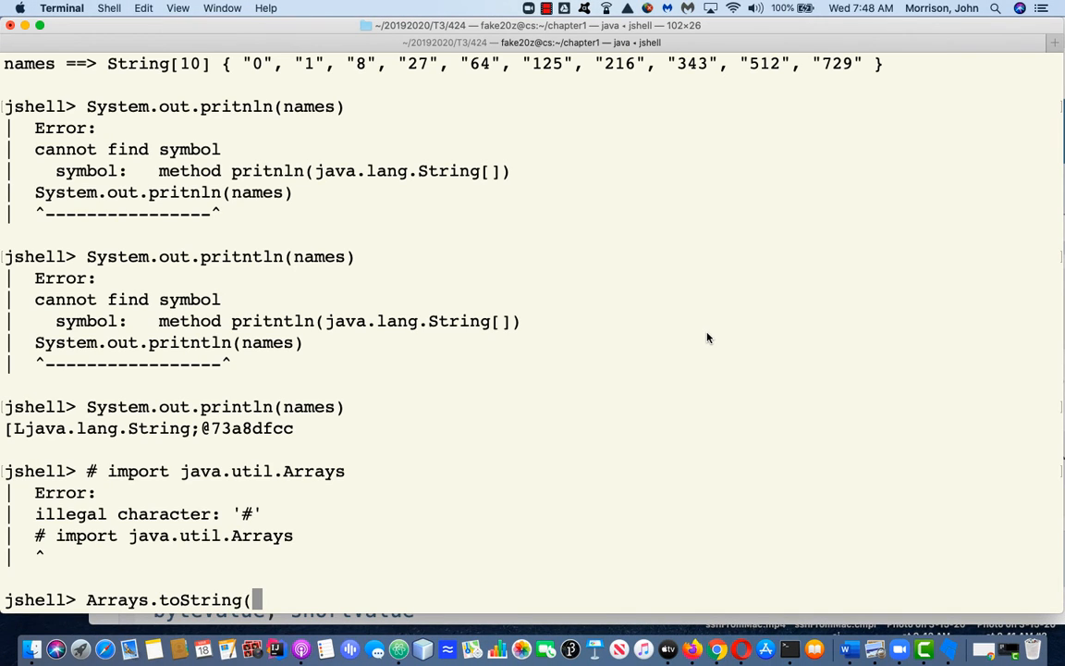
text(names))
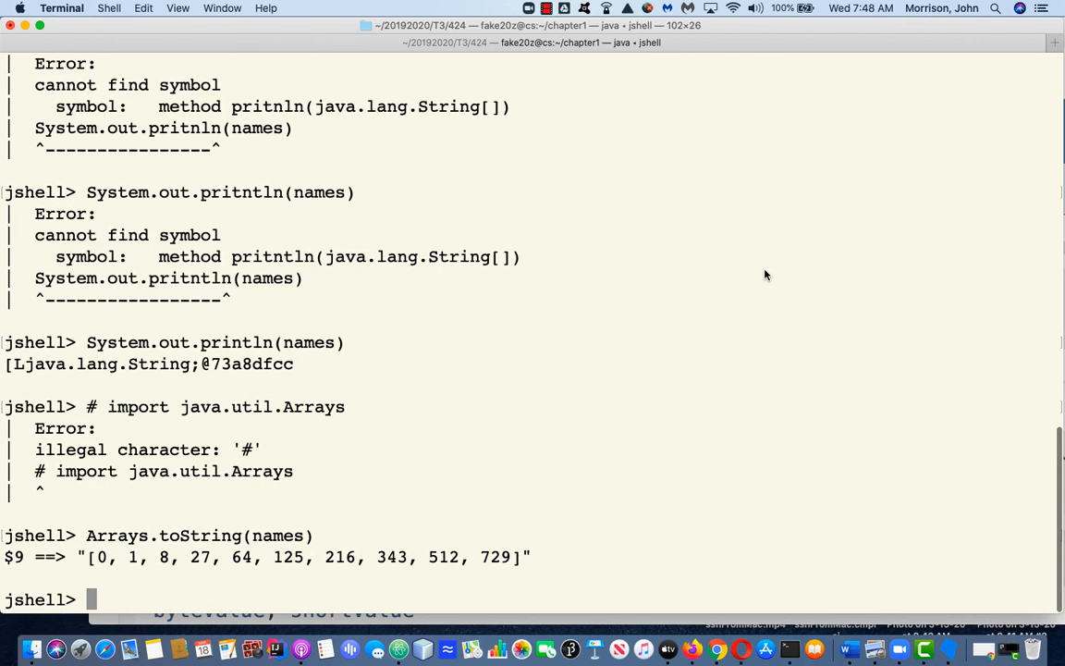
text(Arrays.toString(names))
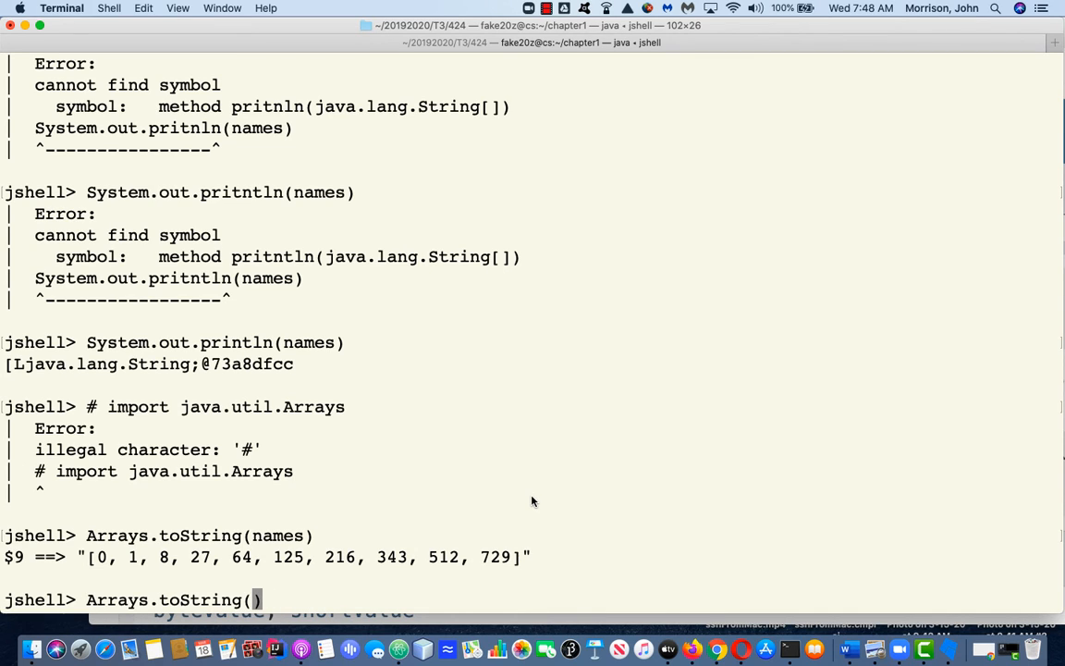
text(boxes)
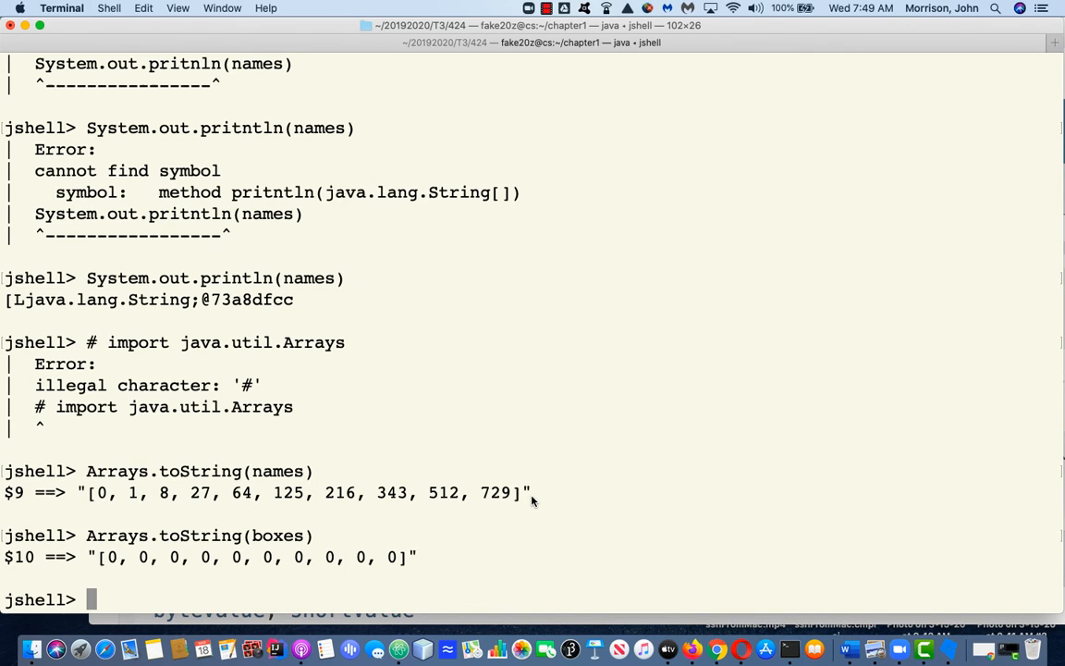
Assign names[0] = "George Washington".
text(nam)
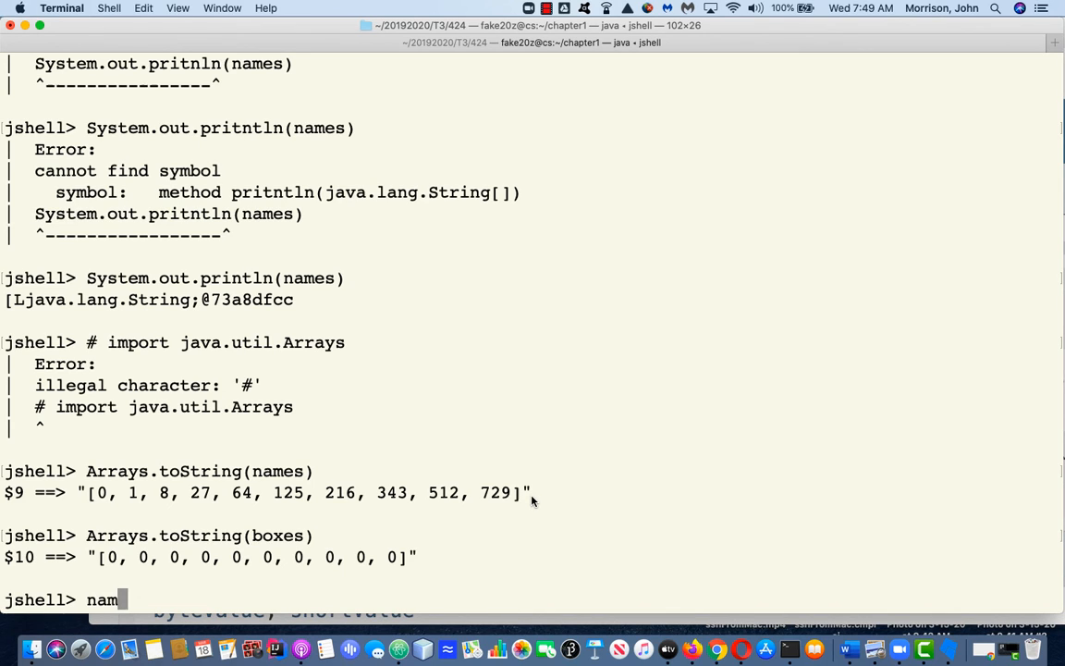
text(es[)
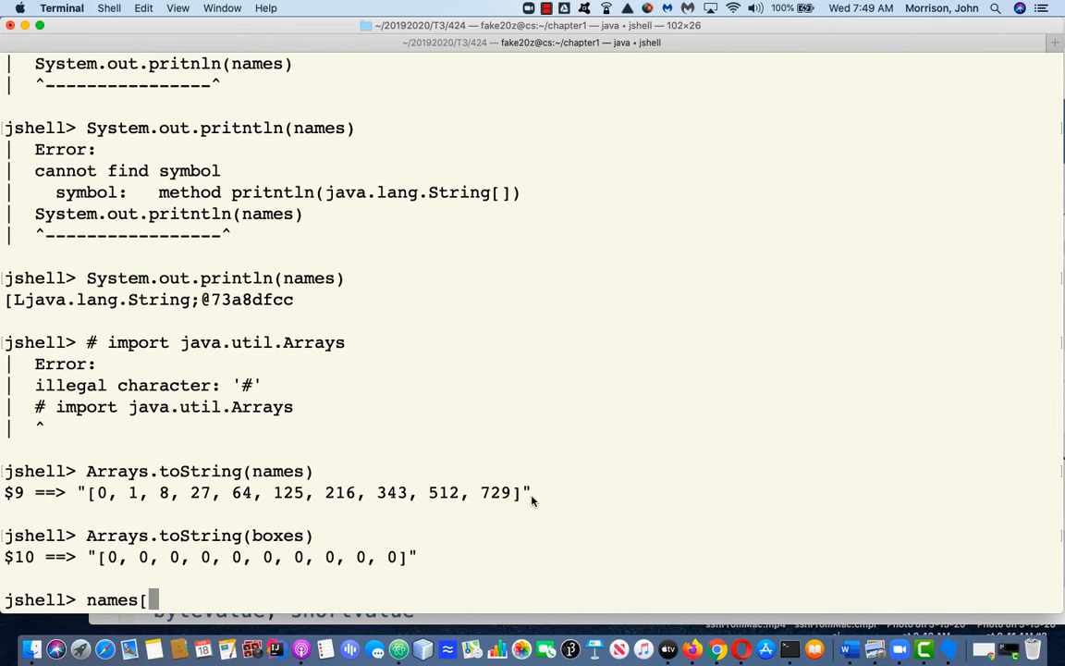
text(0] =)
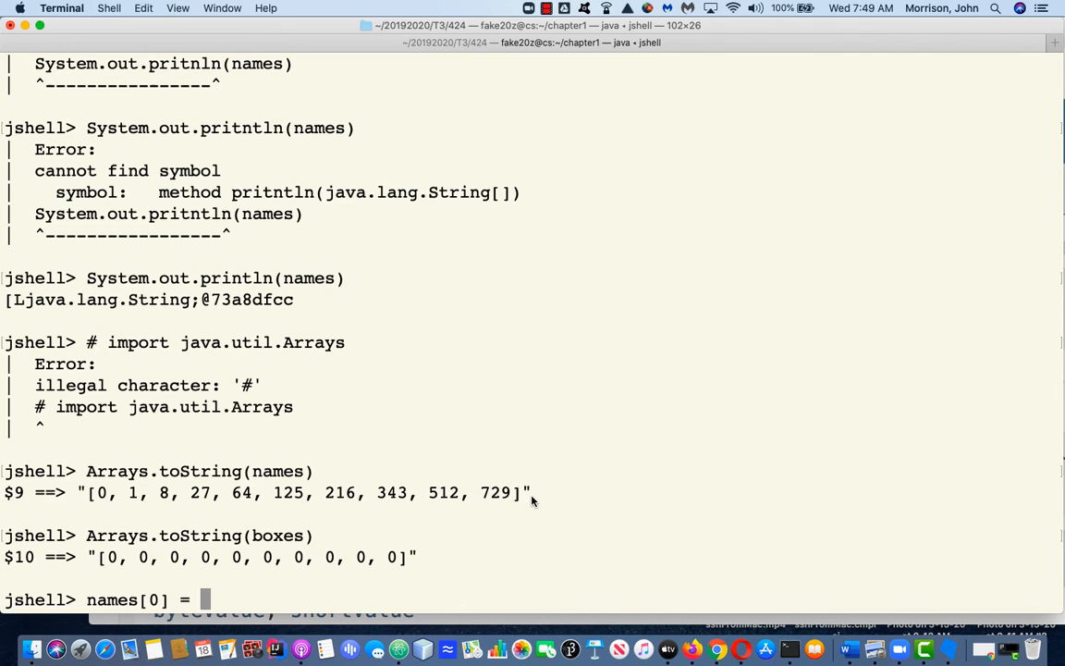
text("George Washington)
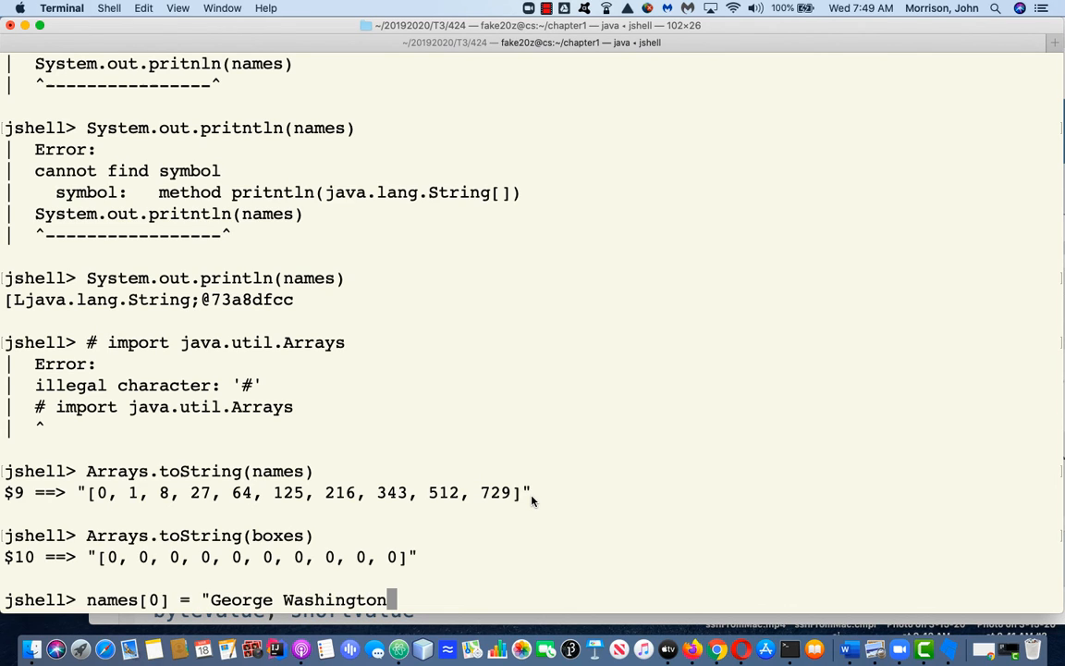
text(";)
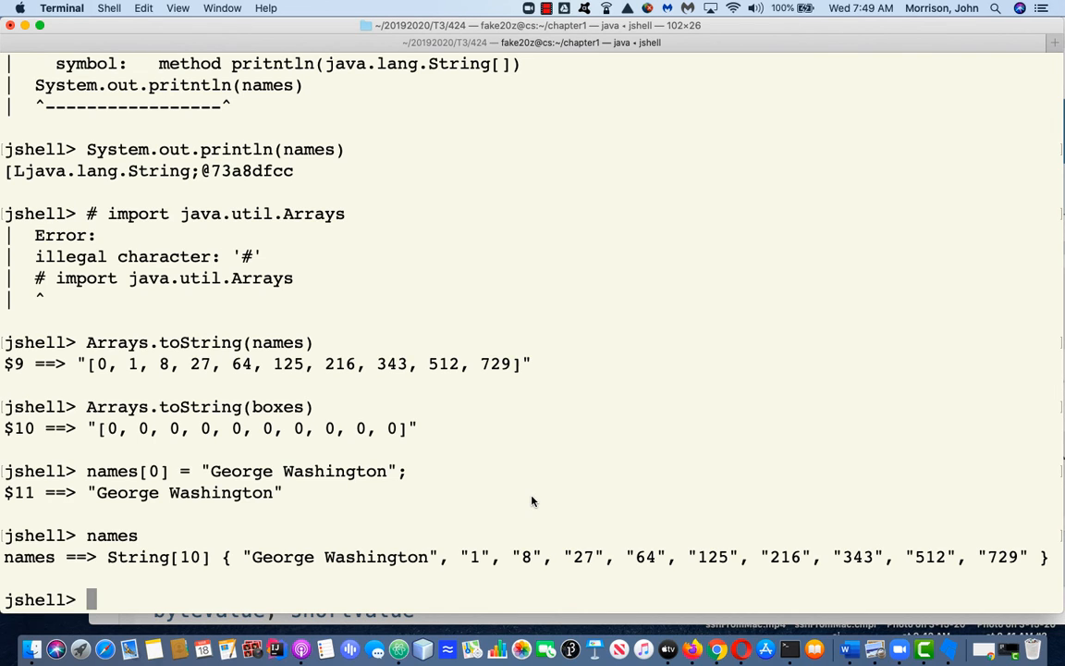
Evaluate names[0].charAt(0), returning 'G'.
text(names)
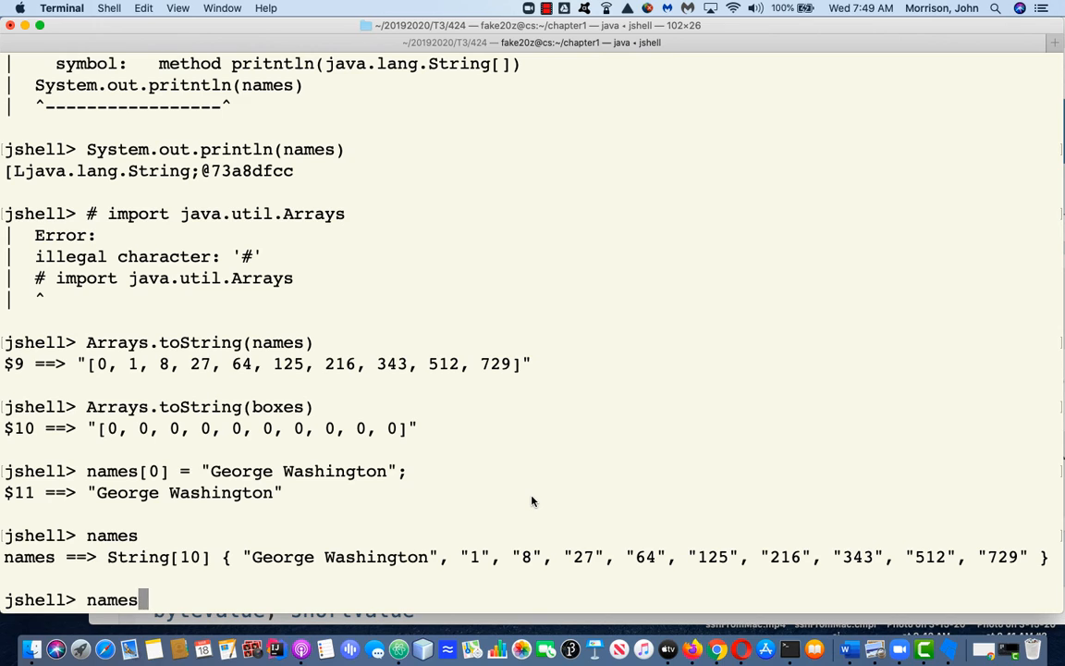
text([0])
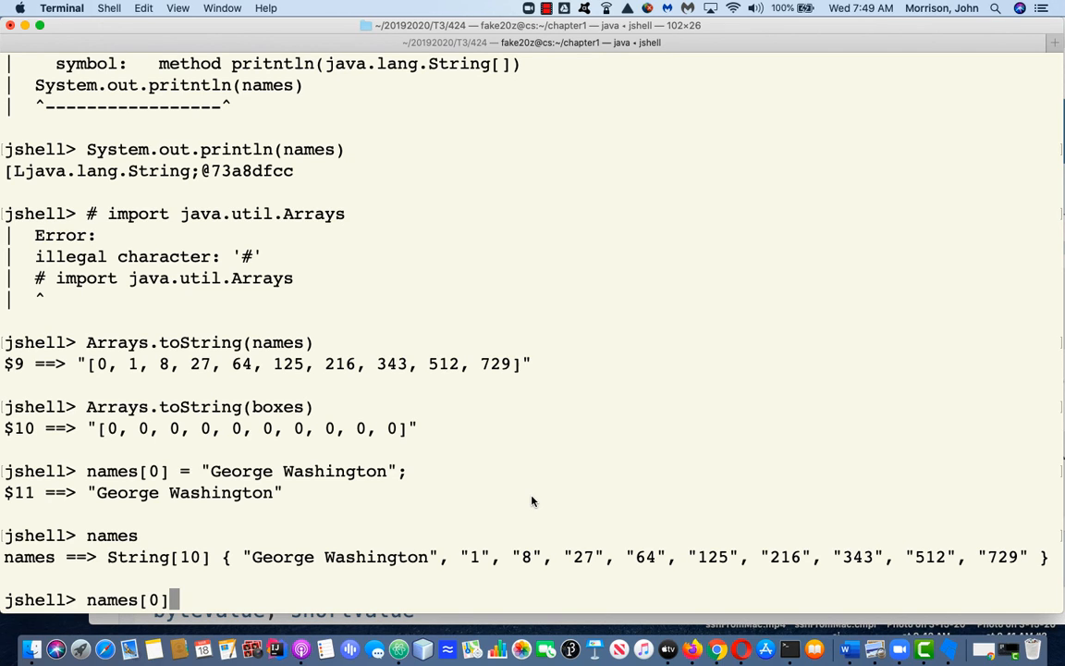
text(.)
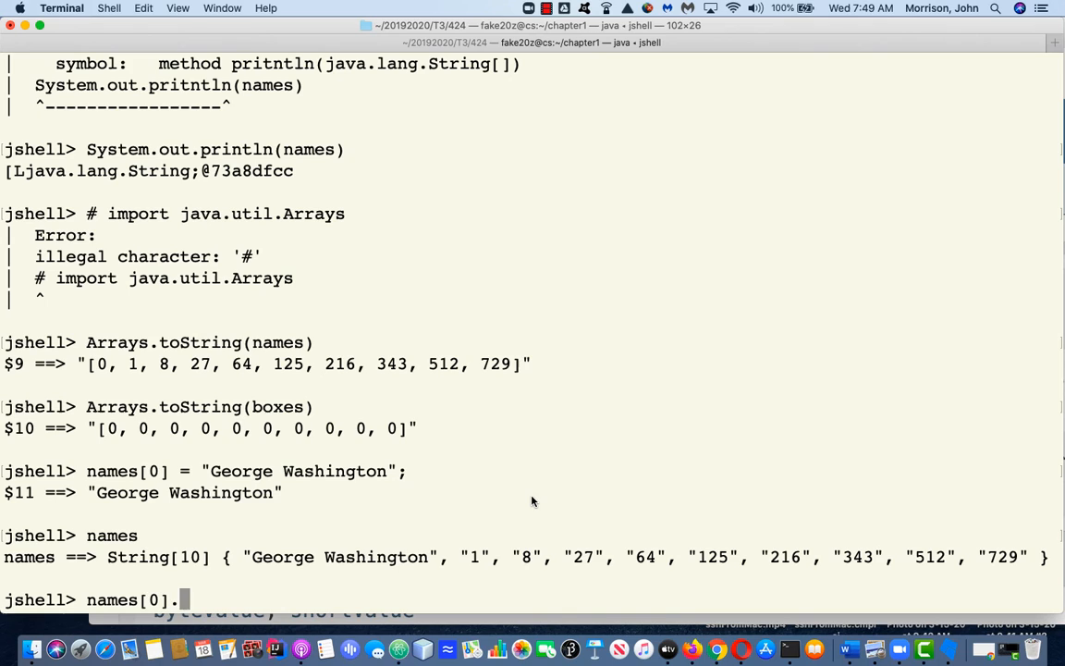
text(char)
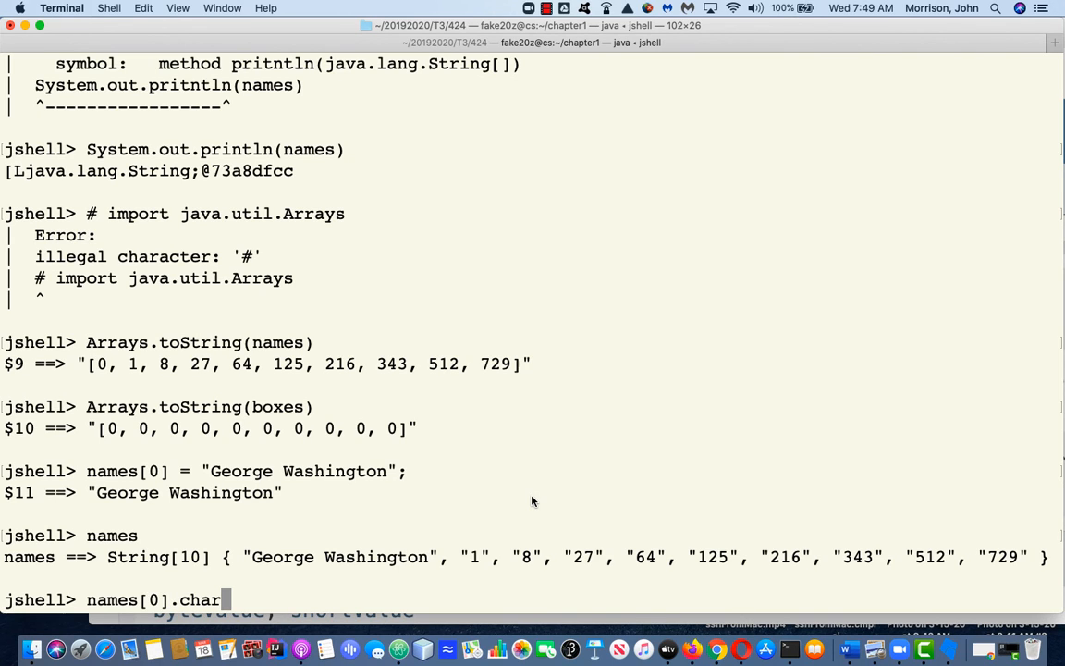
text(At(0))
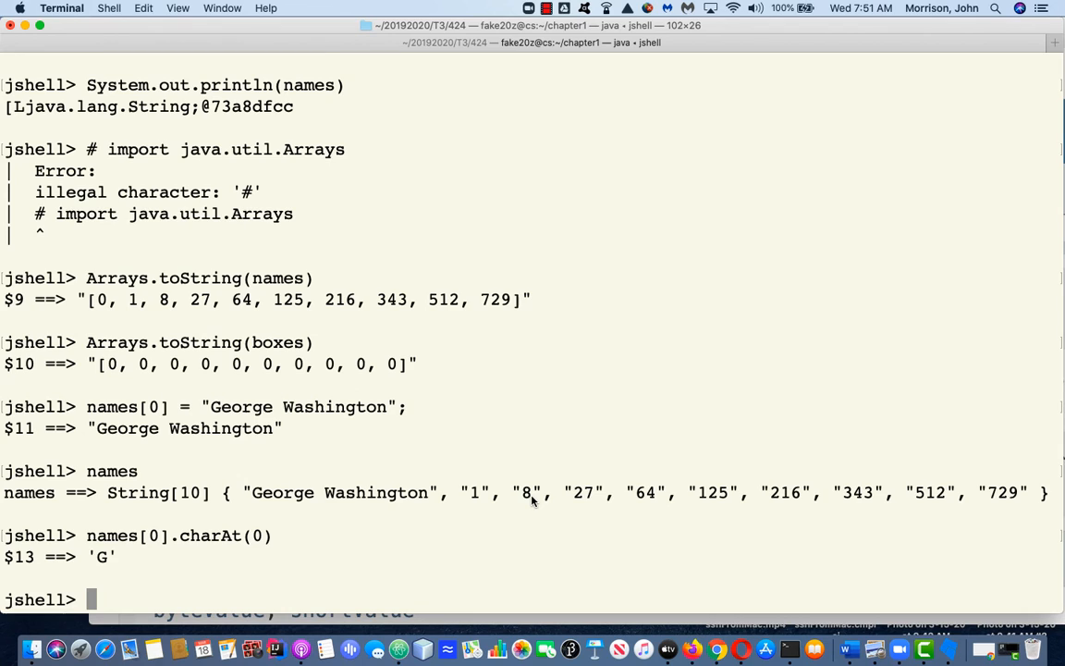
mouse_move(555, 18)
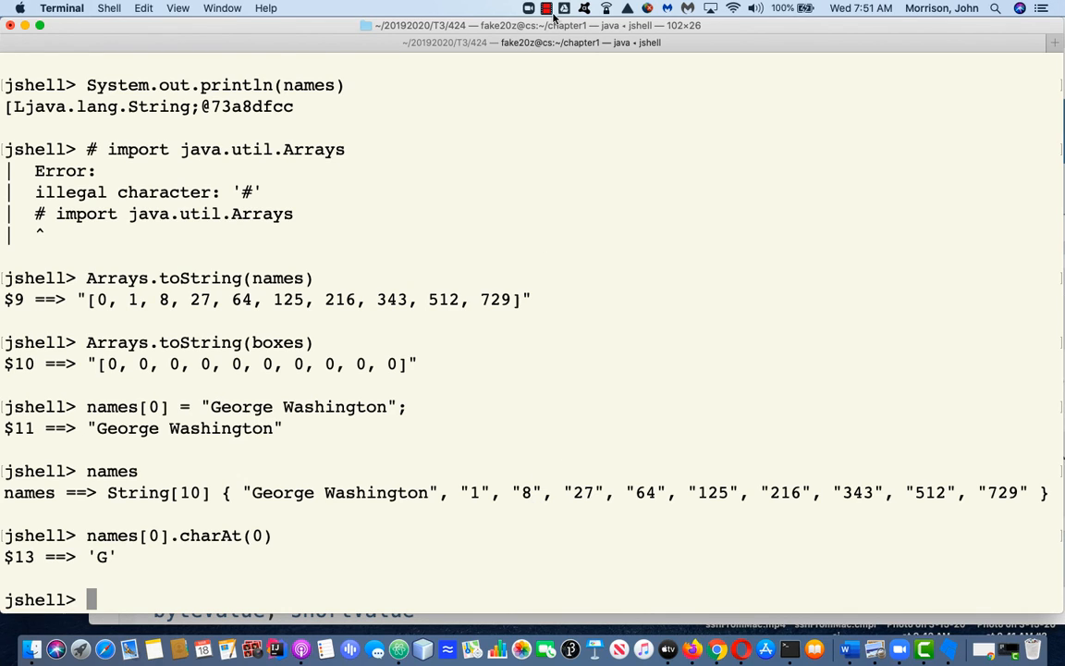